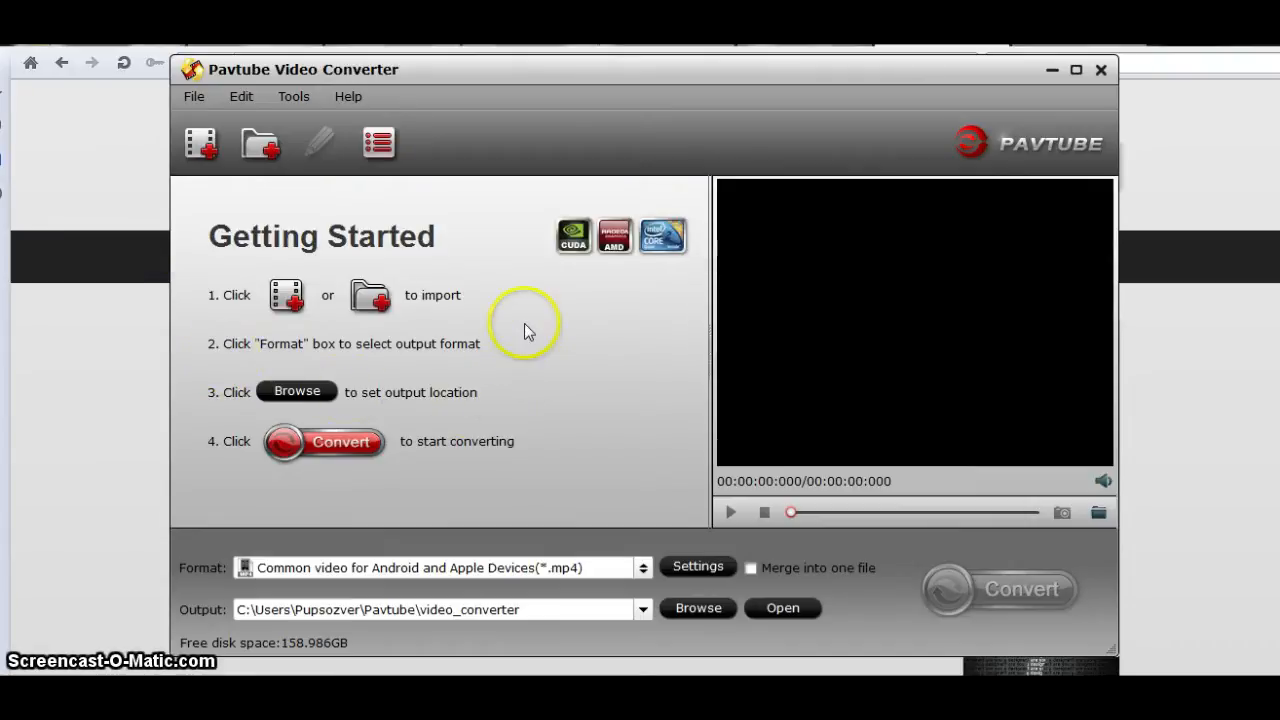
pyautogui.moveTo(527, 337)
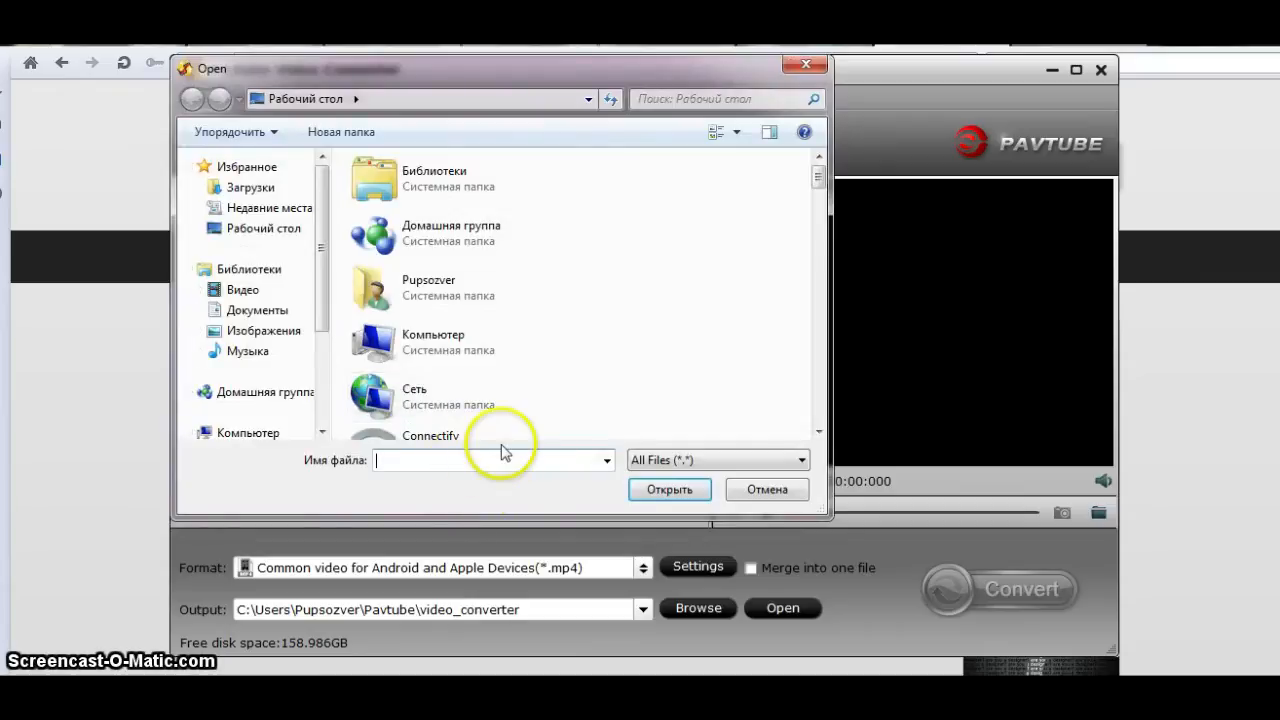
# - Import my dog.avi, scrub through its preview, and rename the destination file to 'my funny dog'
pyautogui.write('my')
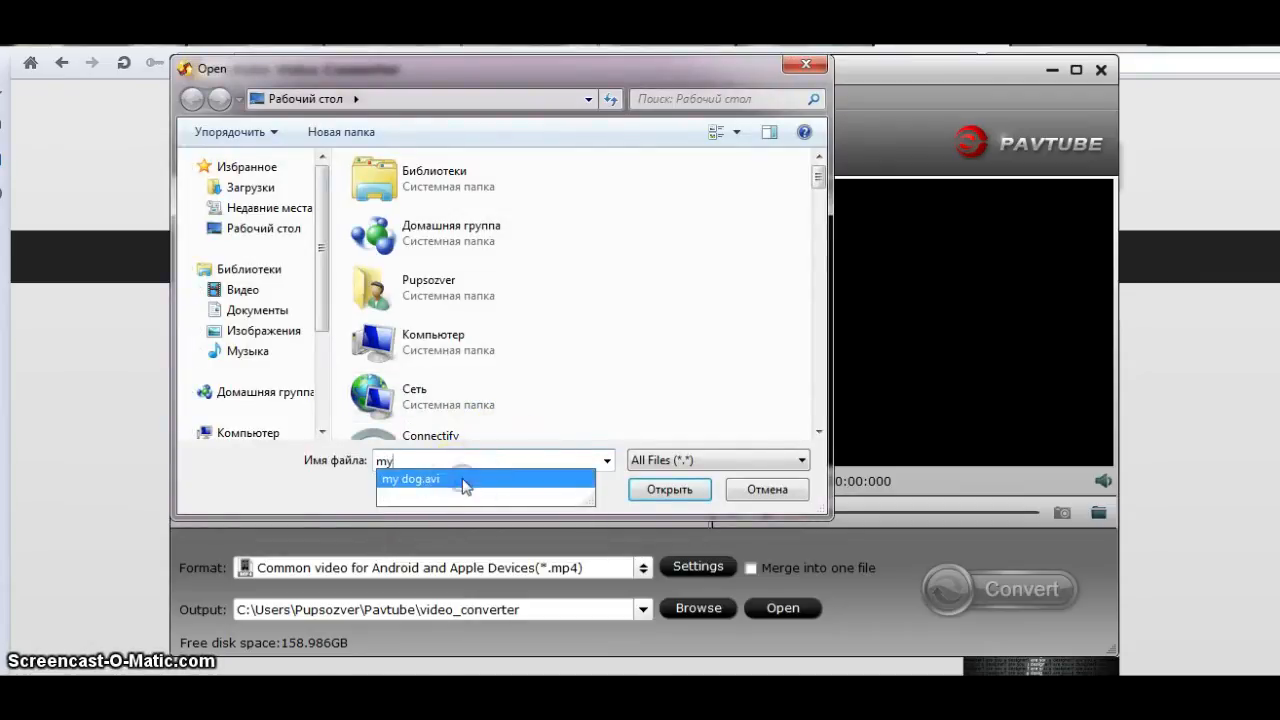
pyautogui.click(669, 489)
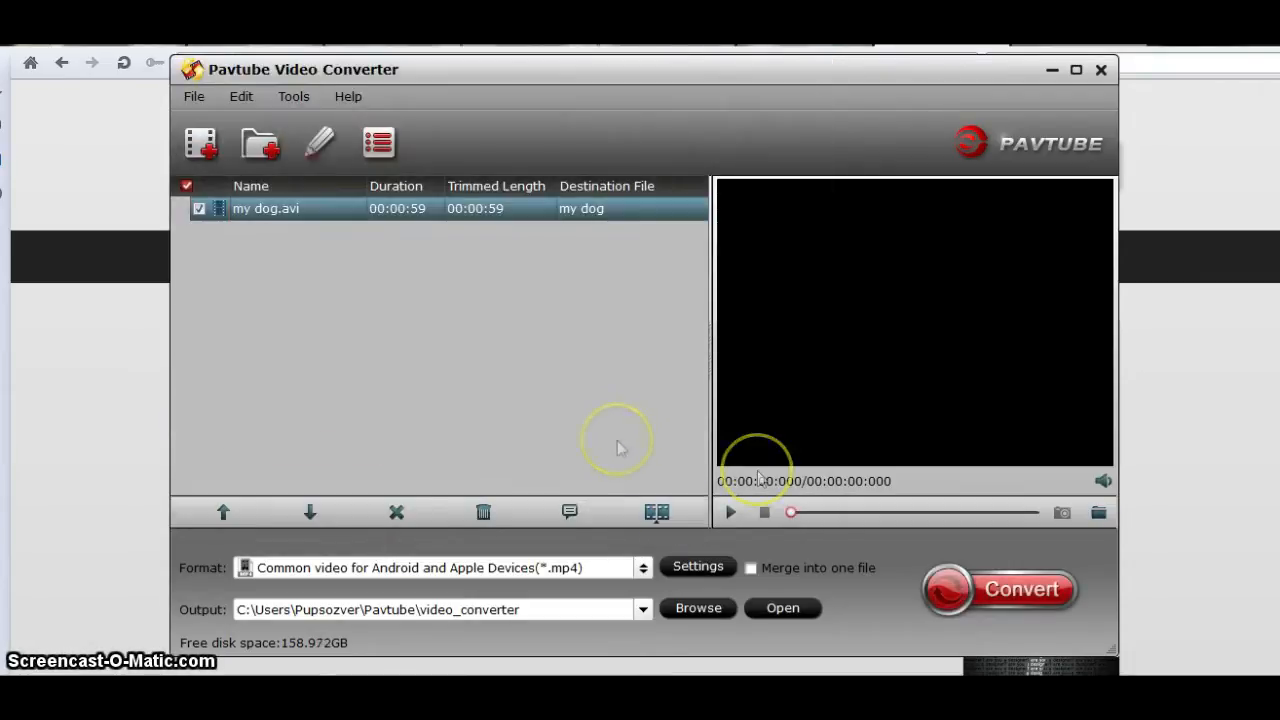
pyautogui.click(730, 512)
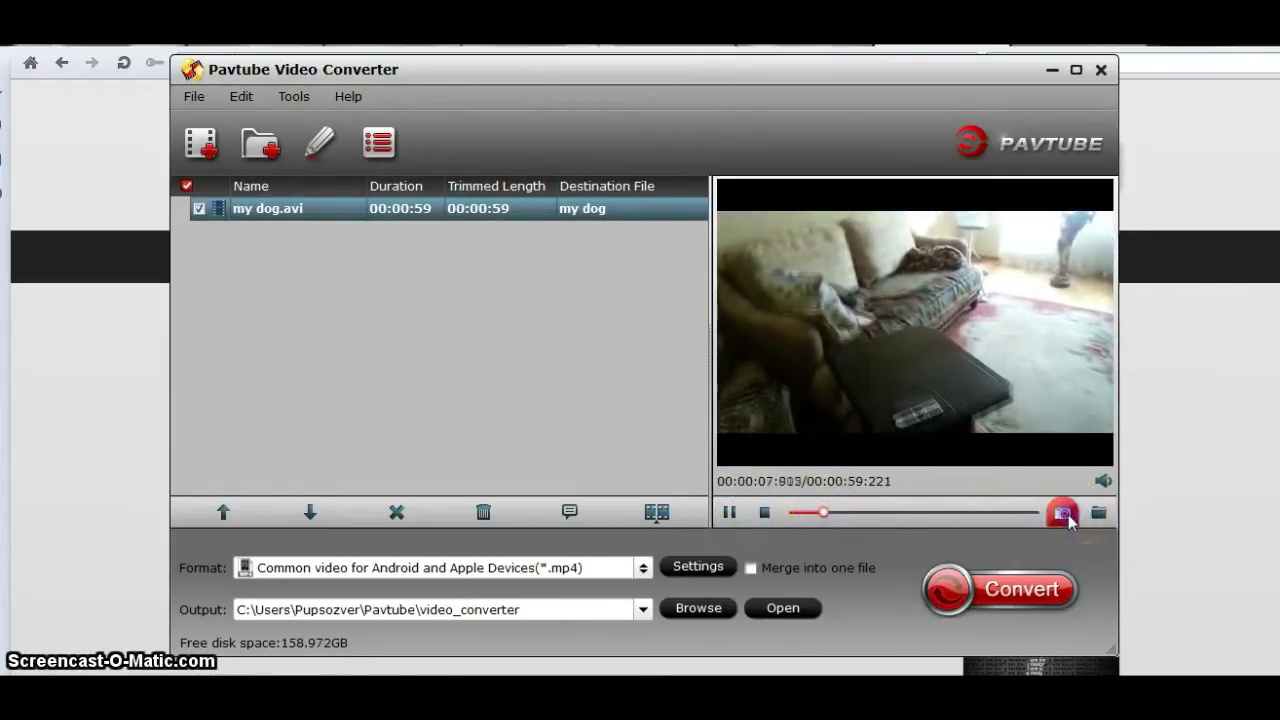
pyautogui.moveTo(1063, 512); pyautogui.dragTo(805, 512)
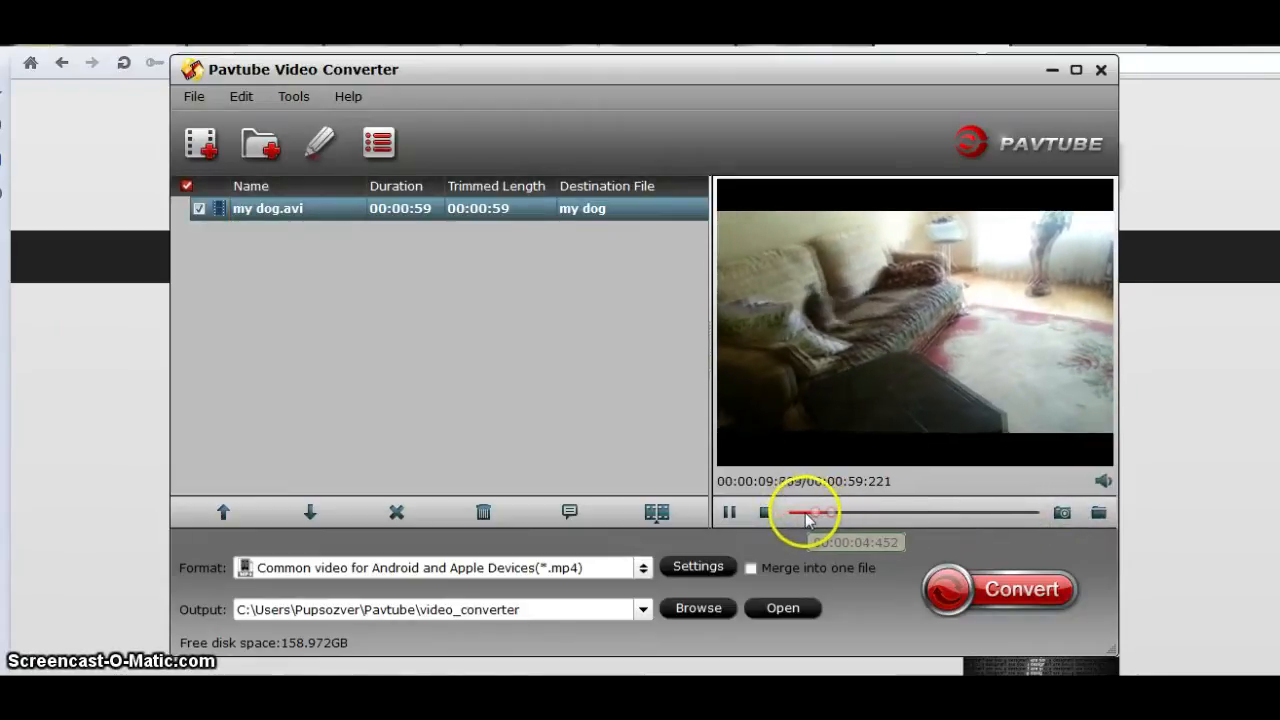
pyautogui.moveTo(805, 512); pyautogui.dragTo(885, 512)
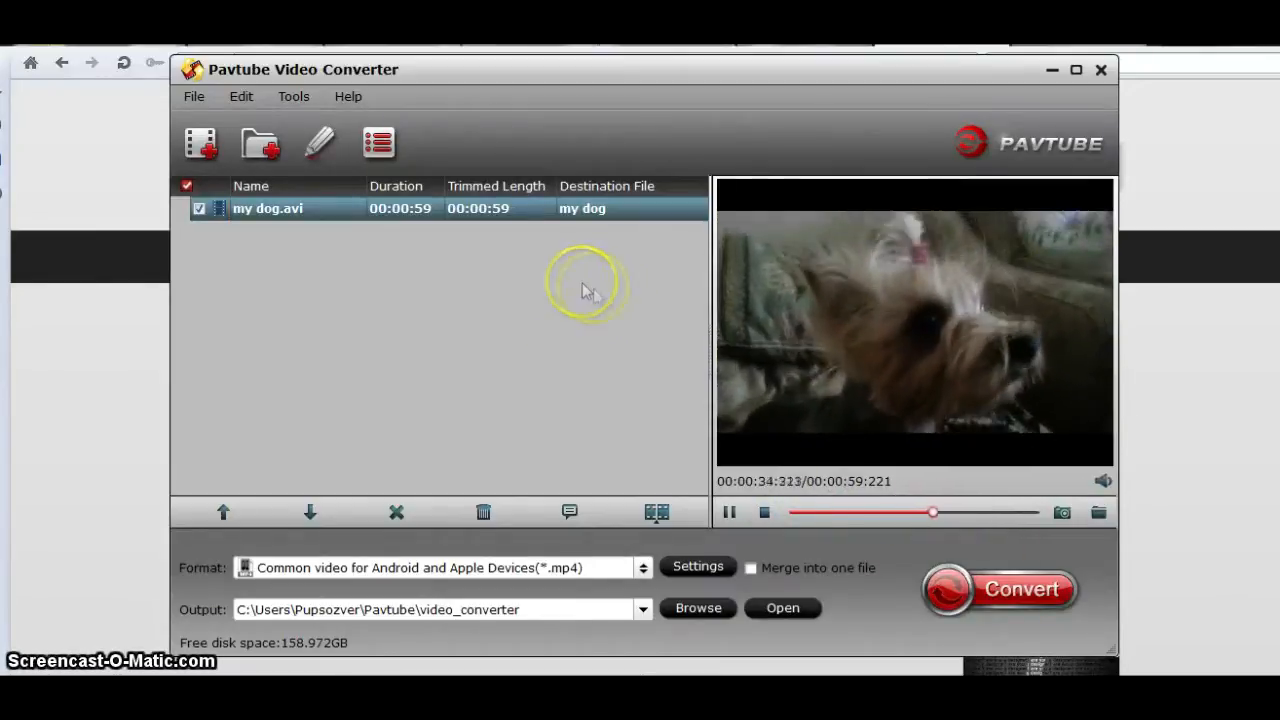
pyautogui.doubleClick(582, 208)
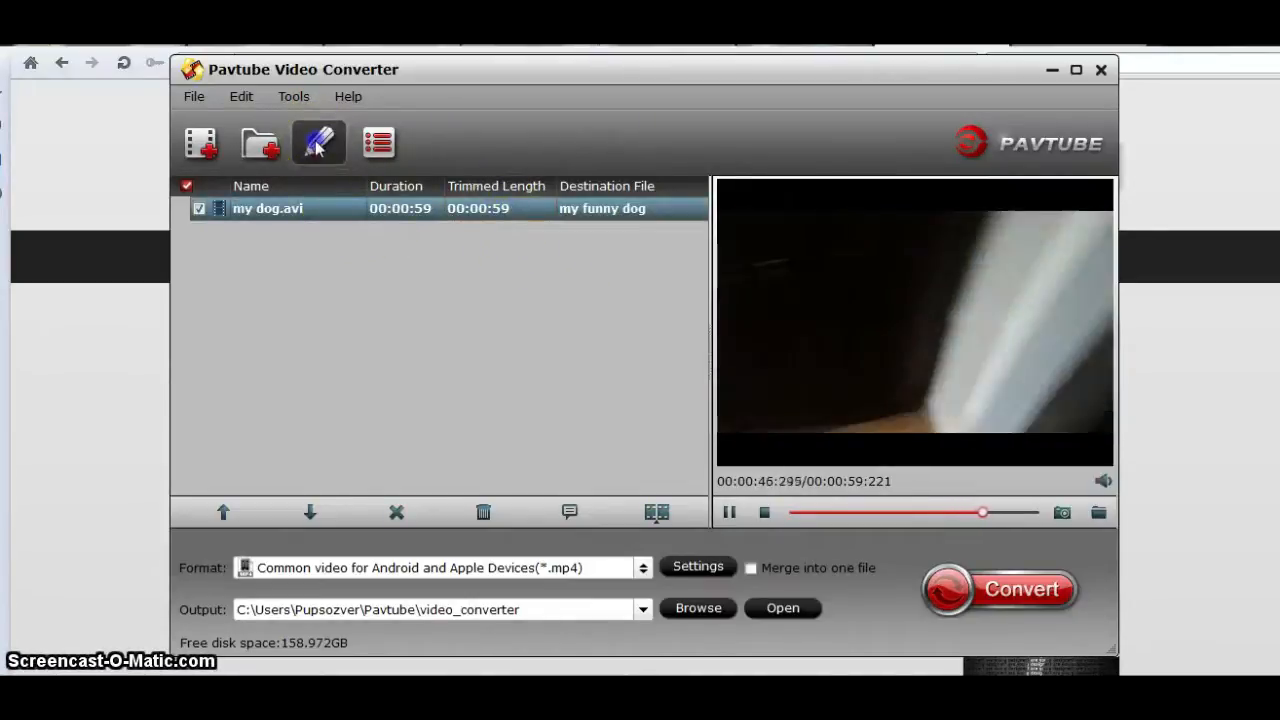
# - Trim the clip to start at 00:00:08 and crop it to an 834×513 central sofa area
pyautogui.click(318, 142)
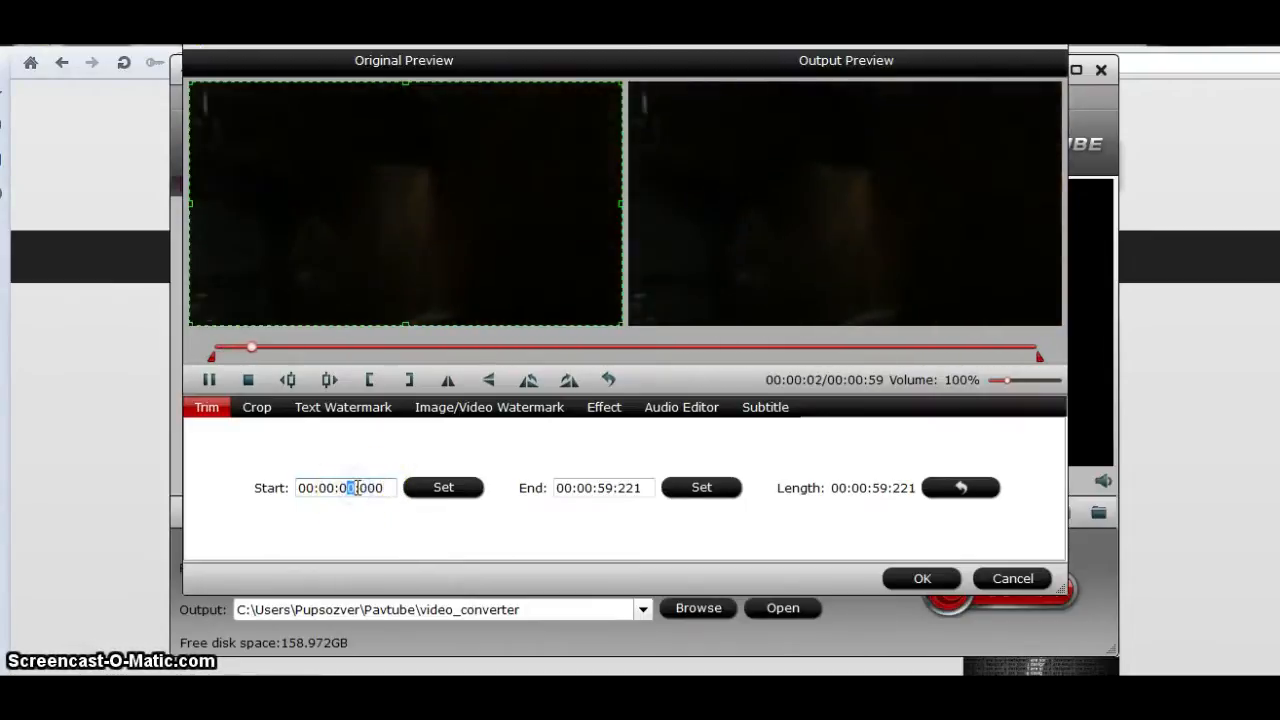
pyautogui.click(443, 487)
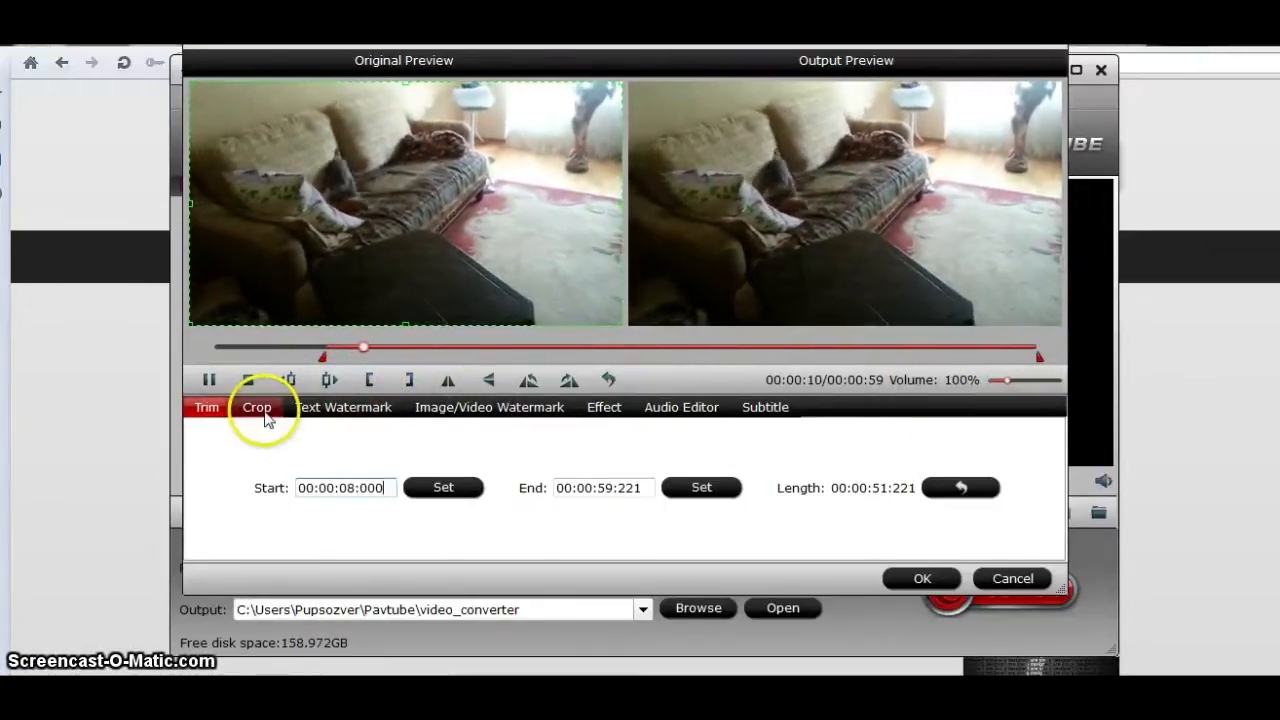
pyautogui.click(257, 407)
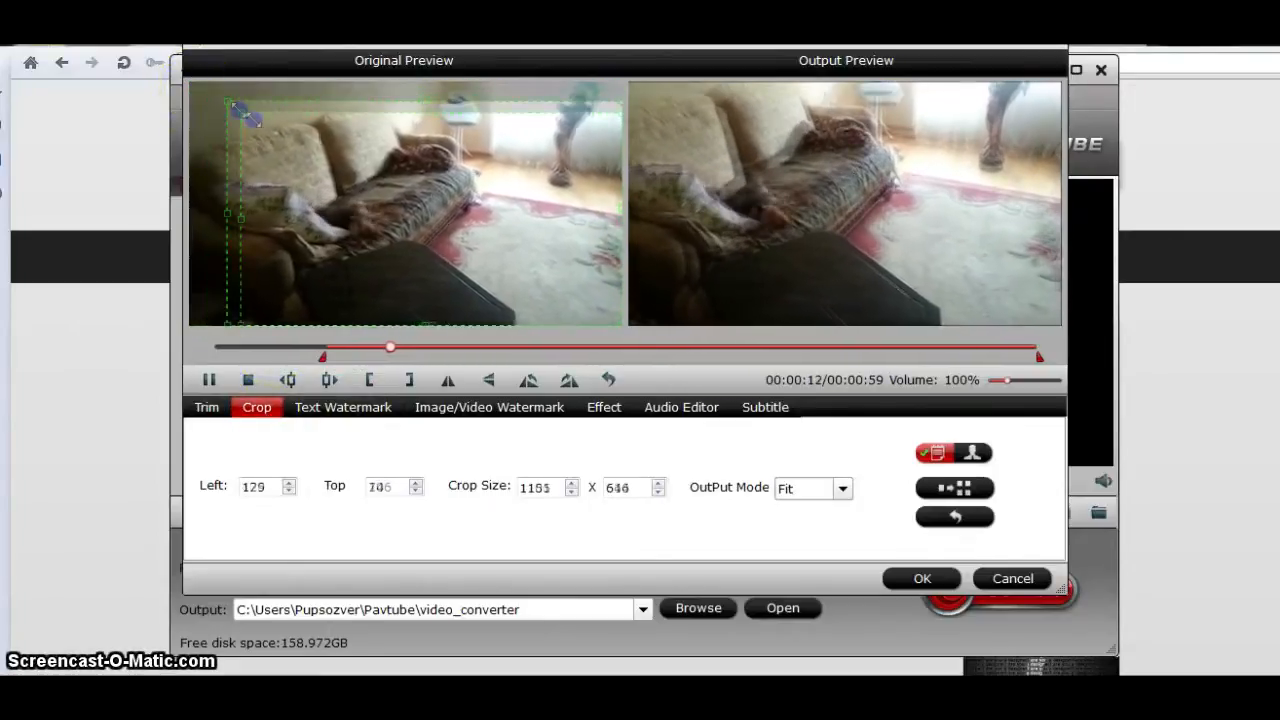
pyautogui.moveTo(240, 215); pyautogui.dragTo(532, 297)
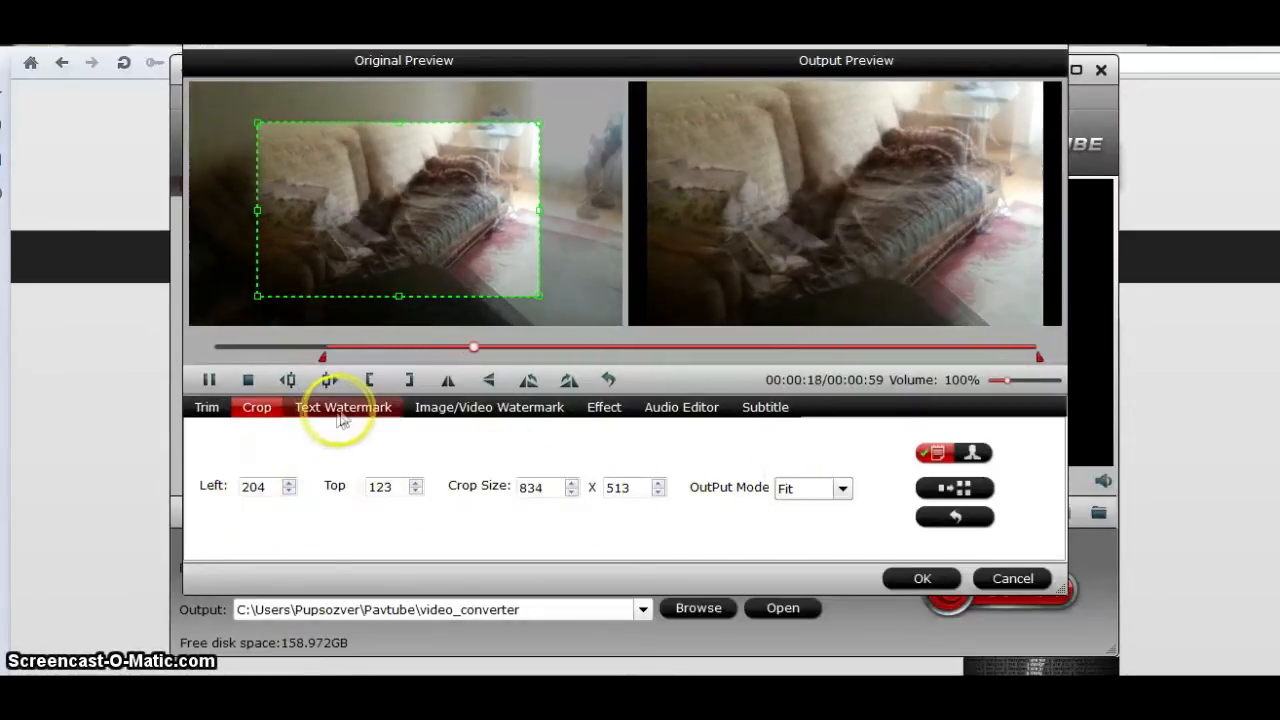
# - Enable a red, underlined 'Charlie' text watermark at size 72, placed bottom-right
pyautogui.click(342, 407)
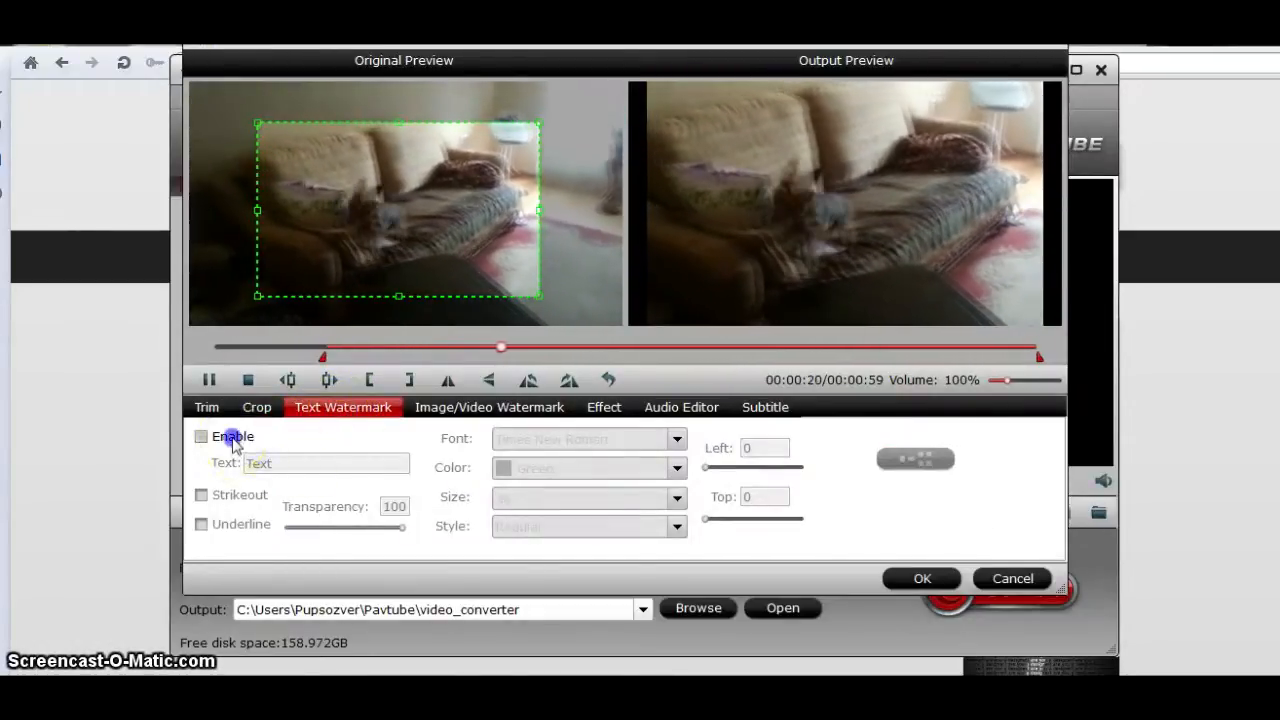
pyautogui.click(201, 436)
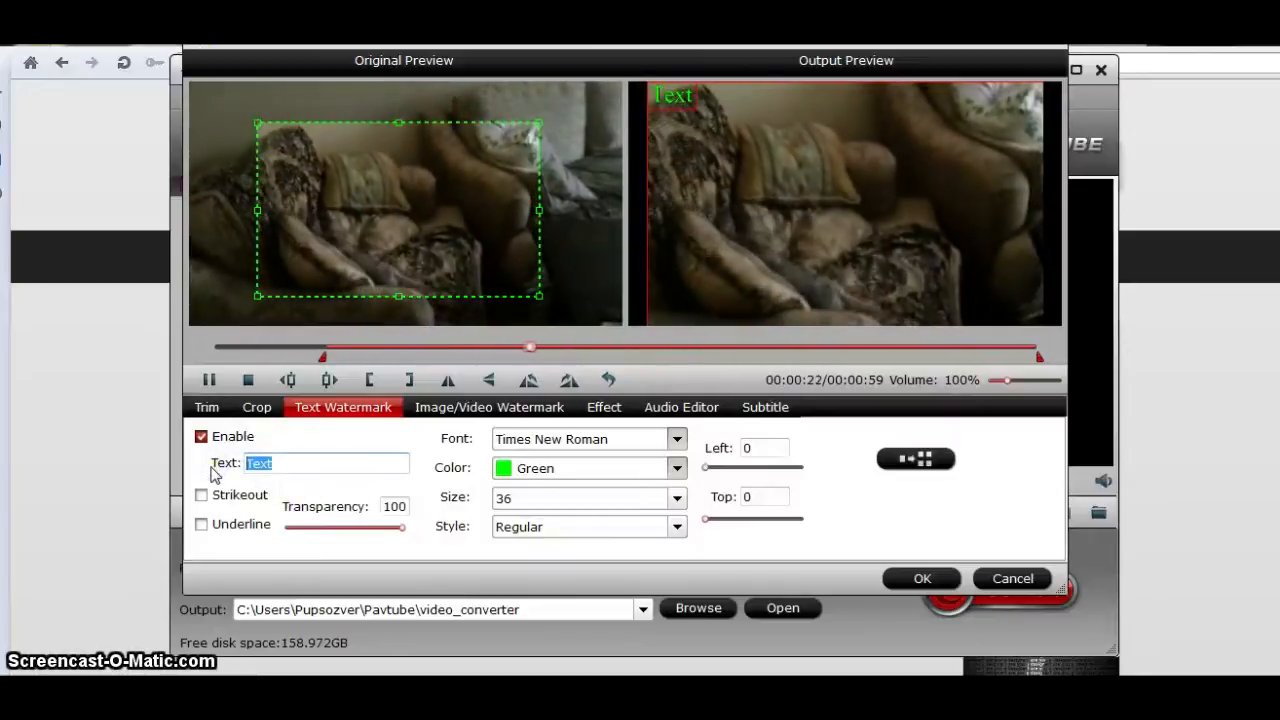
pyautogui.write('Charlie')
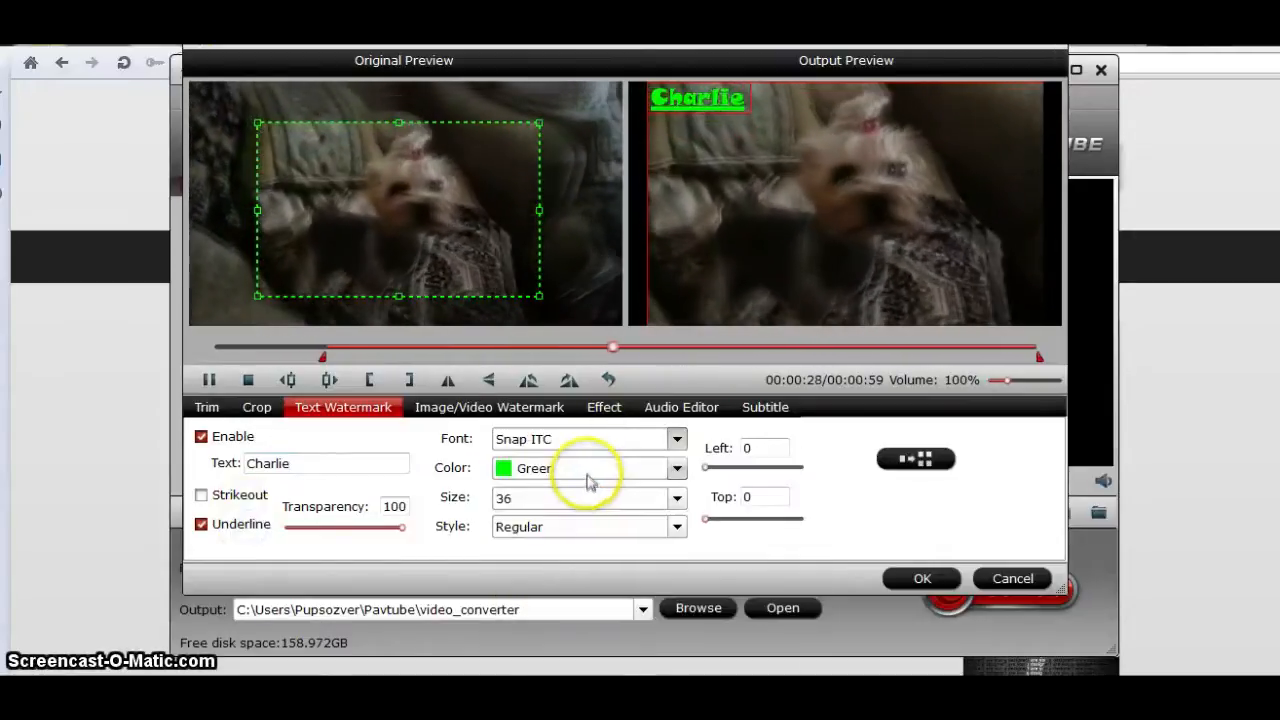
pyautogui.click(677, 468)
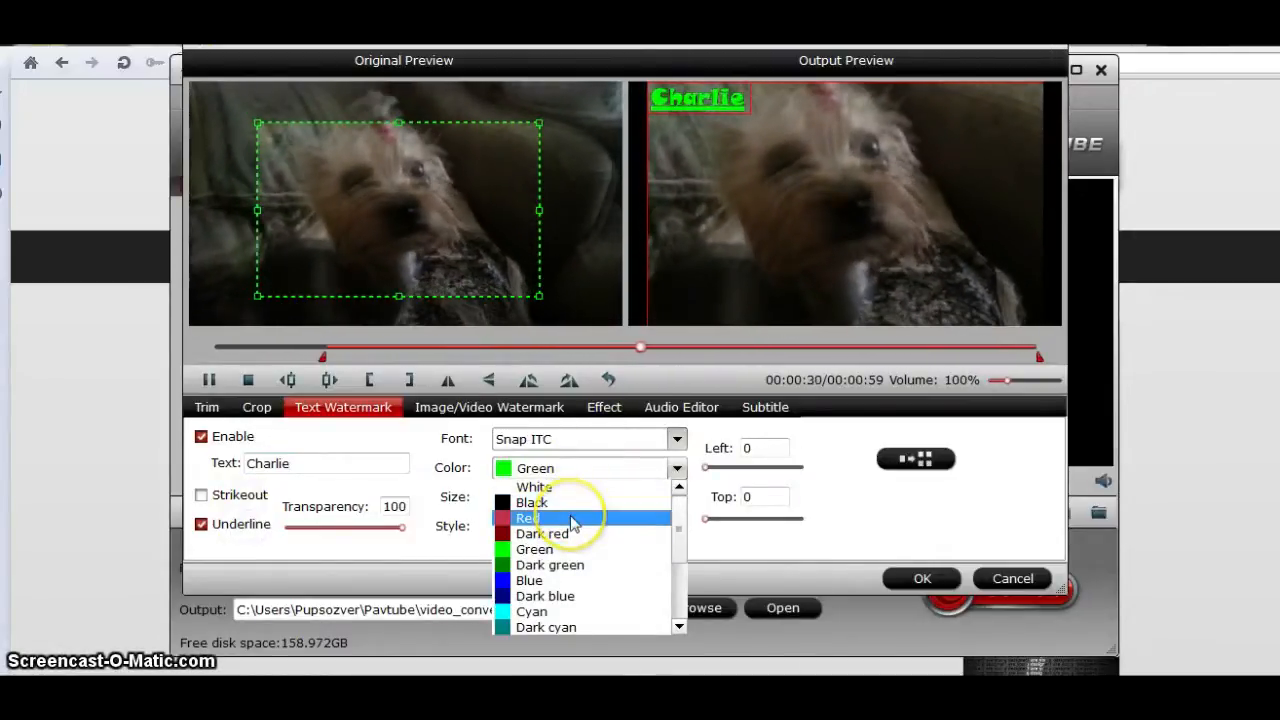
pyautogui.click(527, 517)
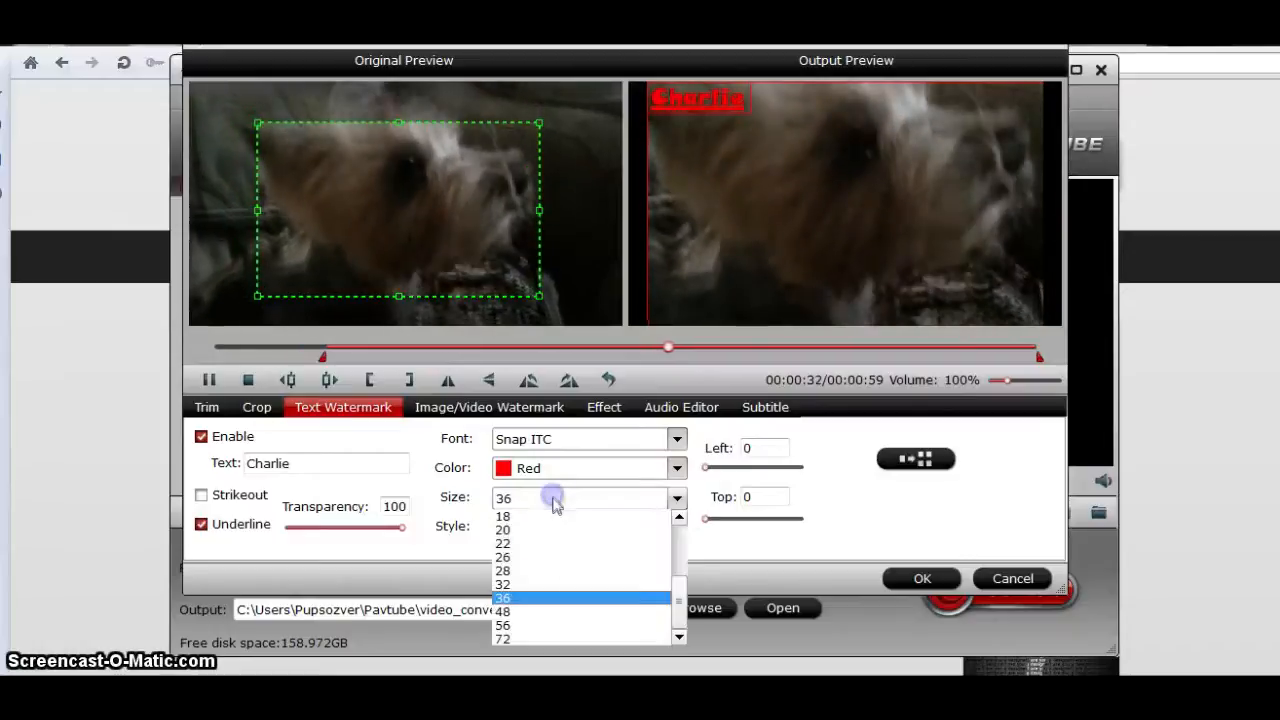
pyautogui.click(503, 638)
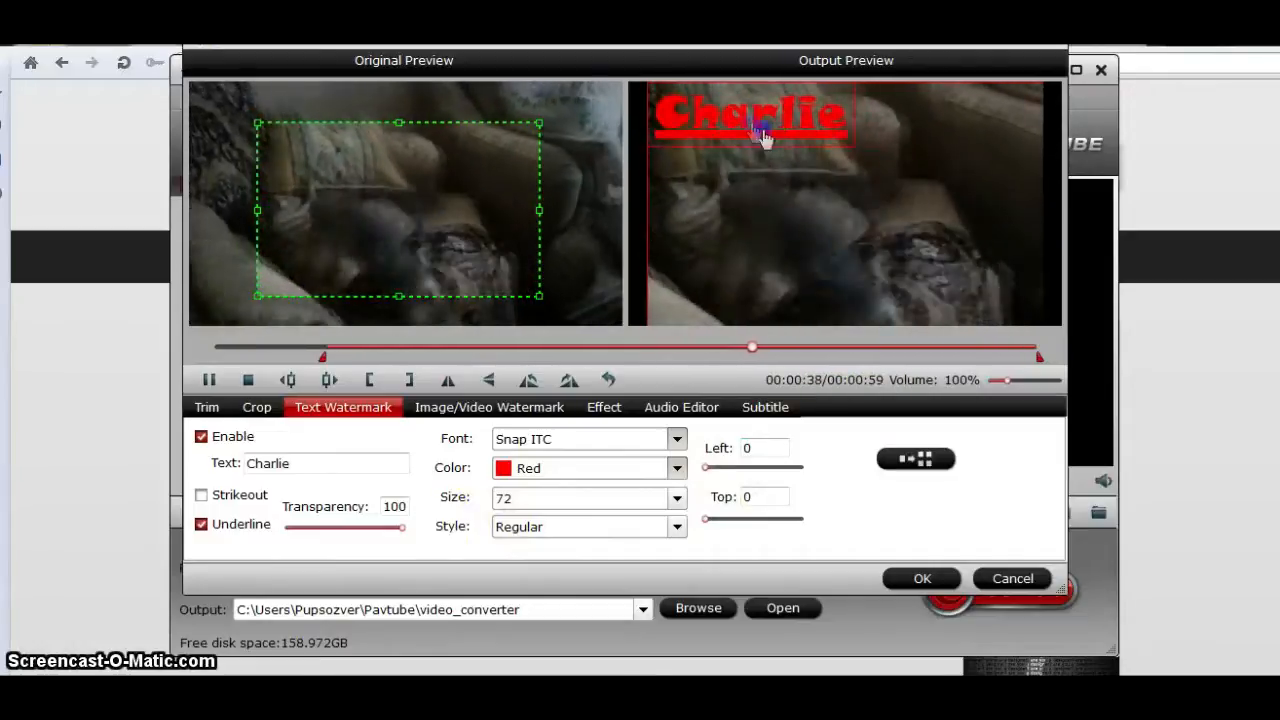
pyautogui.moveTo(753, 113); pyautogui.dragTo(943, 300)
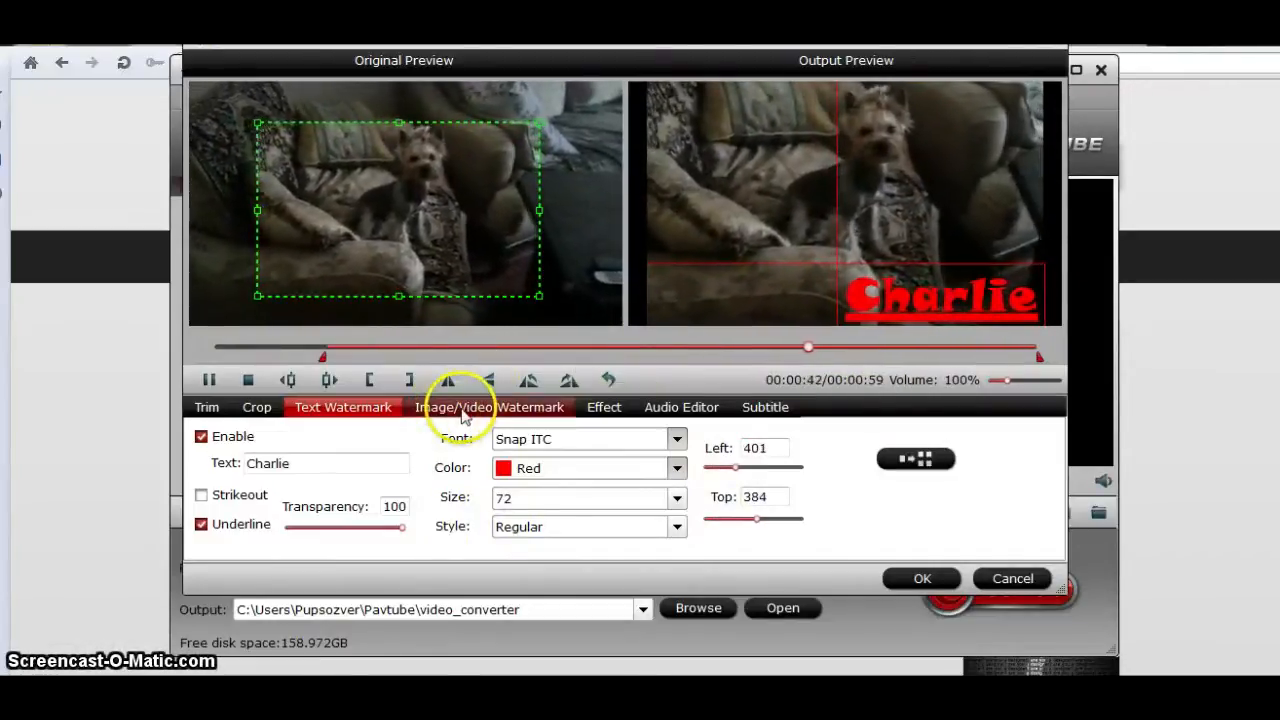
pyautogui.click(489, 407)
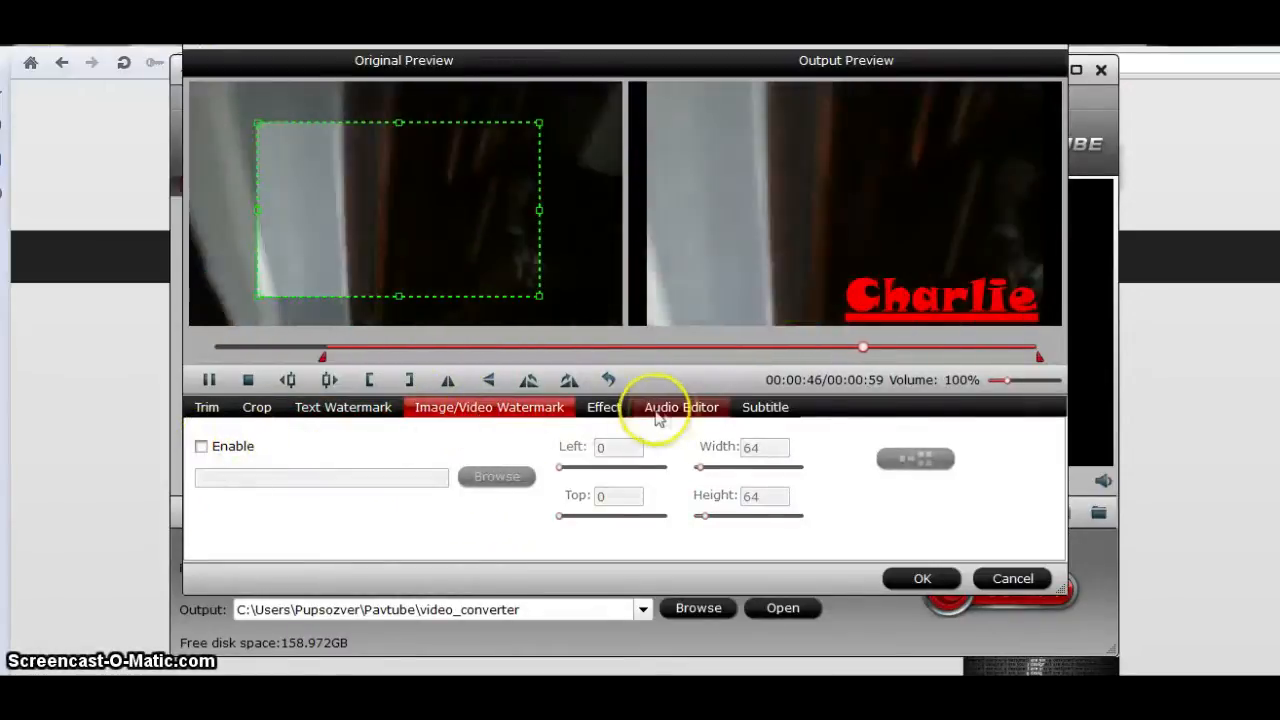
# - Apply Simple Gauss Blur with brightness 5 and contrast 7, and enable audio replacement
pyautogui.click(603, 407)
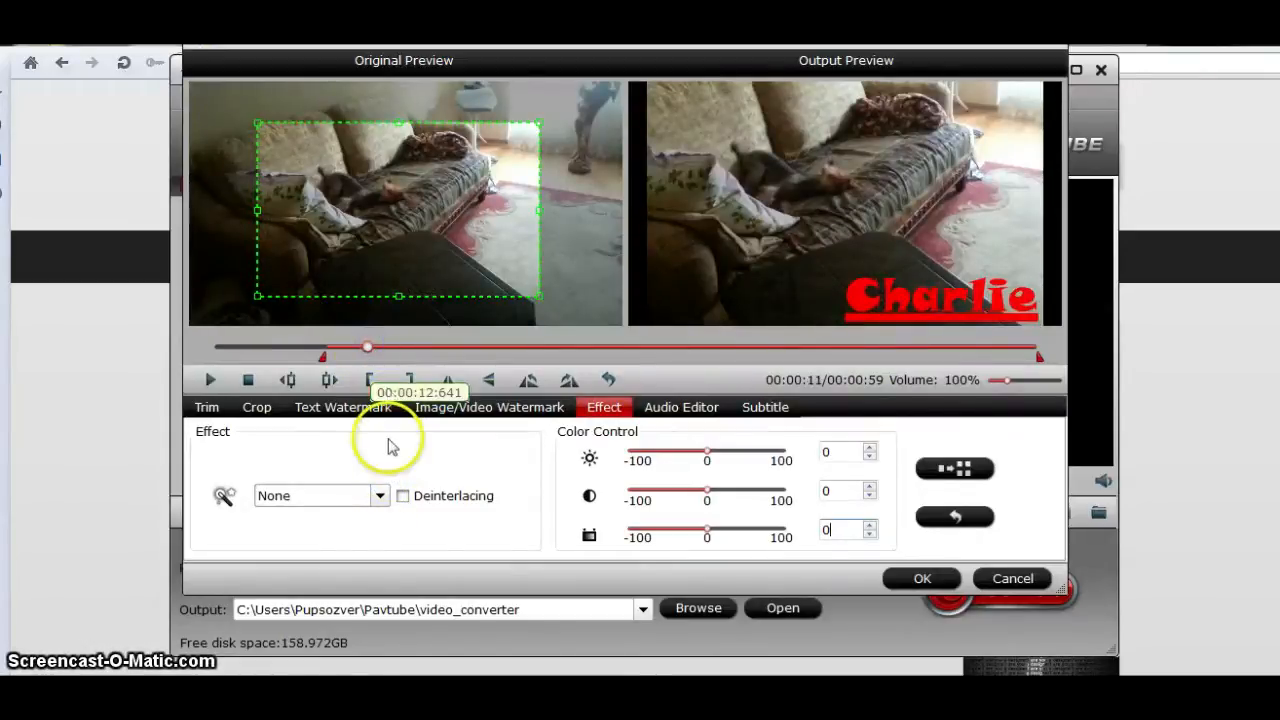
pyautogui.click(209, 379)
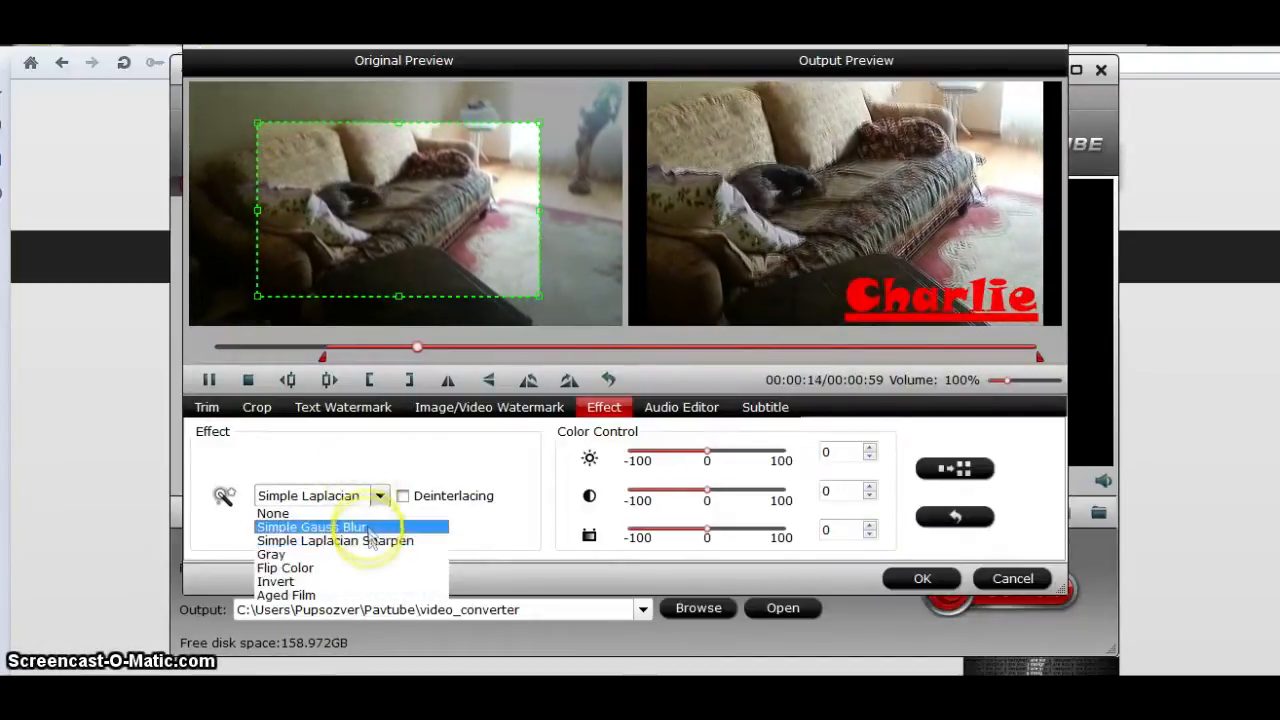
pyautogui.click(270, 554)
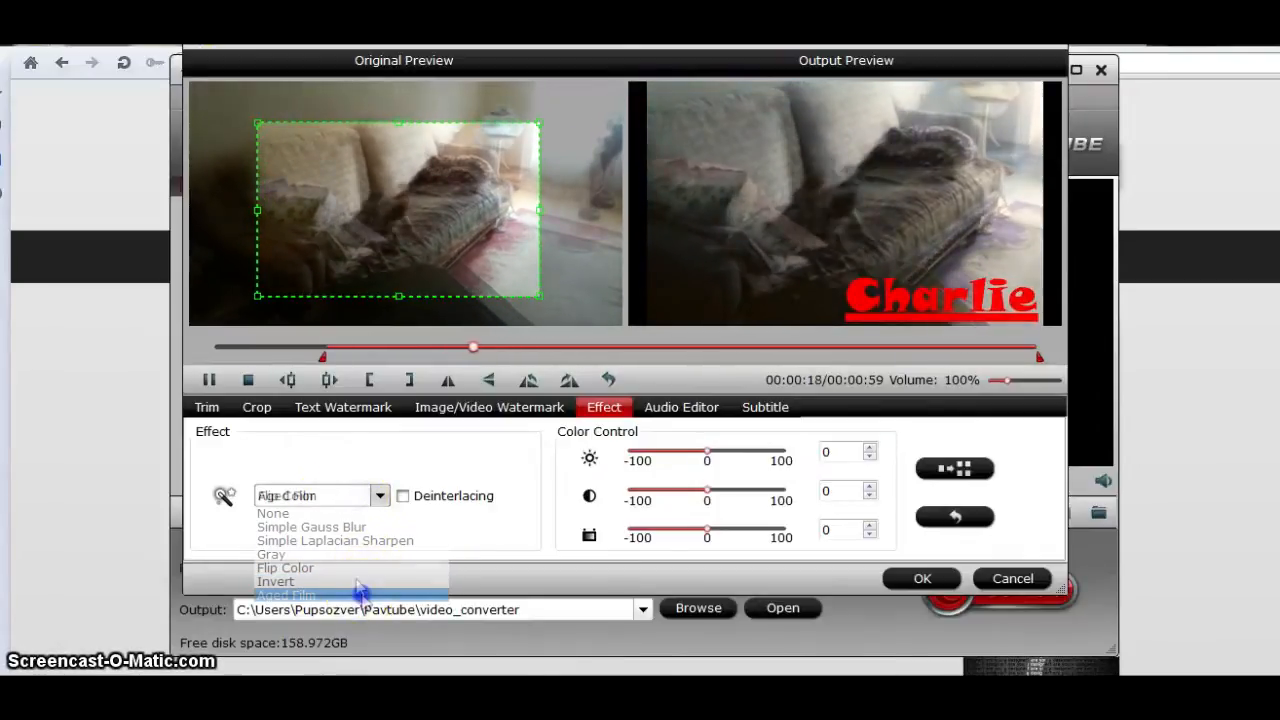
pyautogui.click(311, 527)
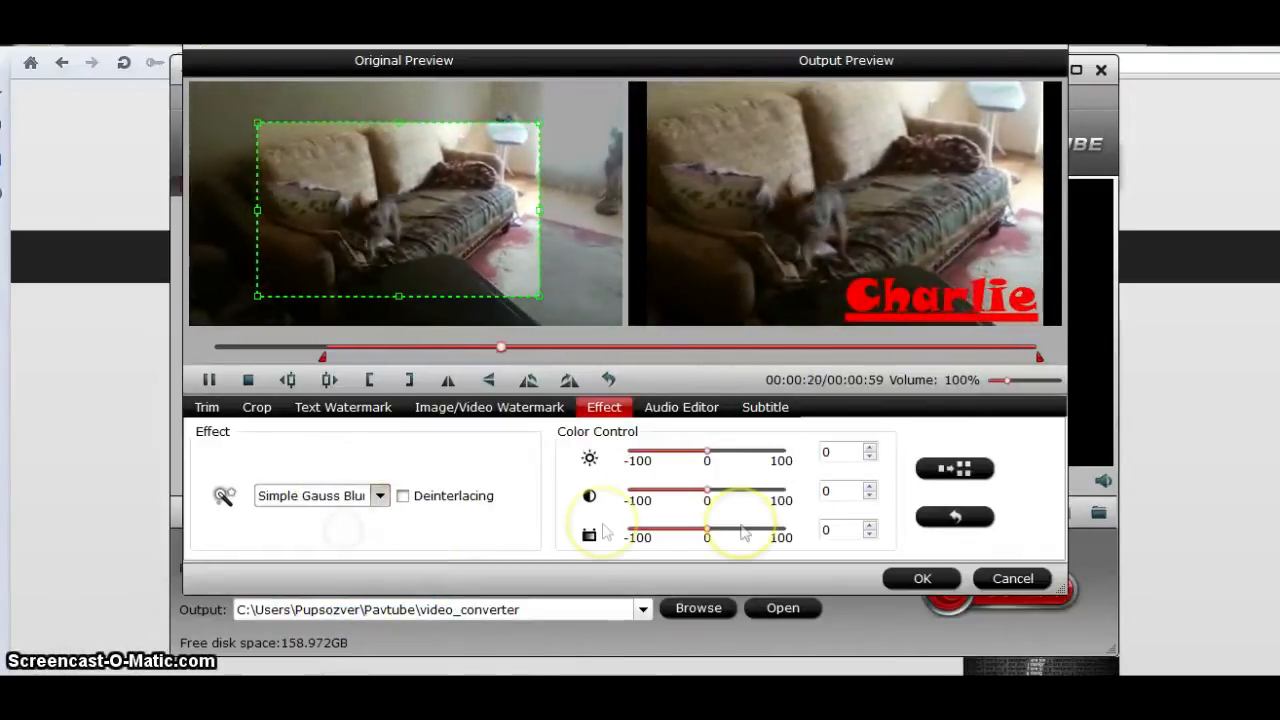
pyautogui.click(872, 447)
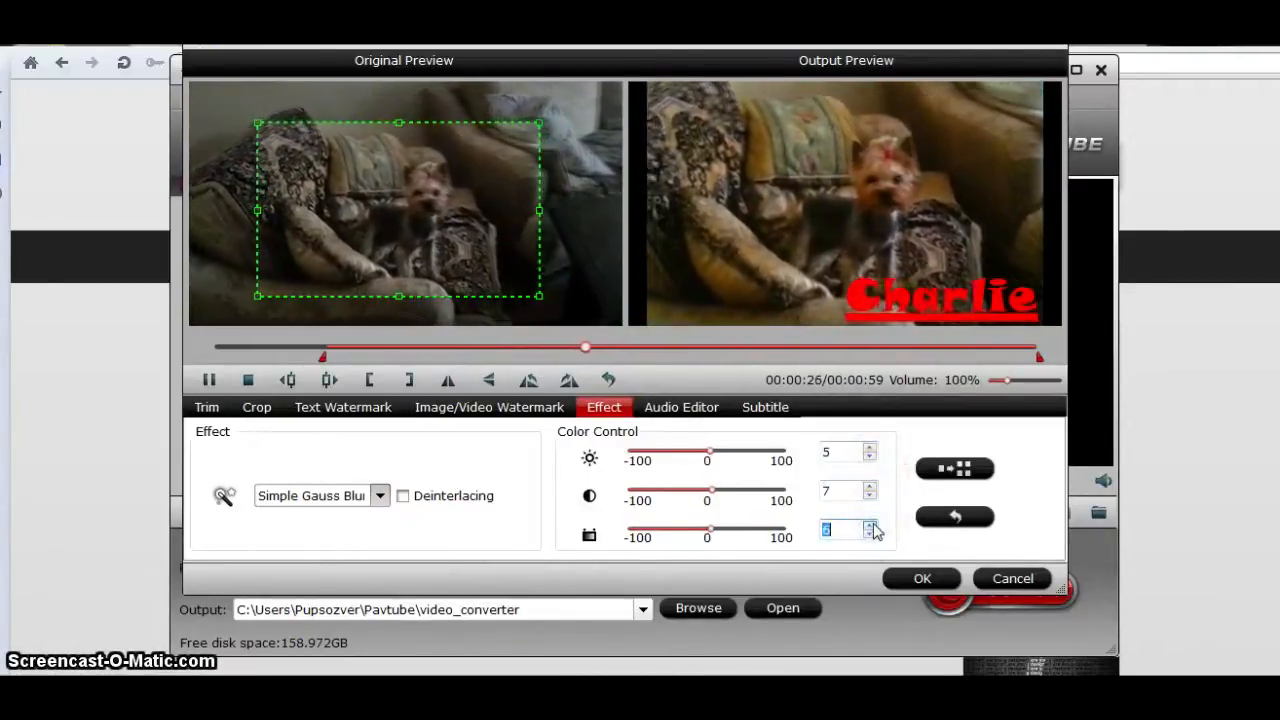
pyautogui.click(681, 407)
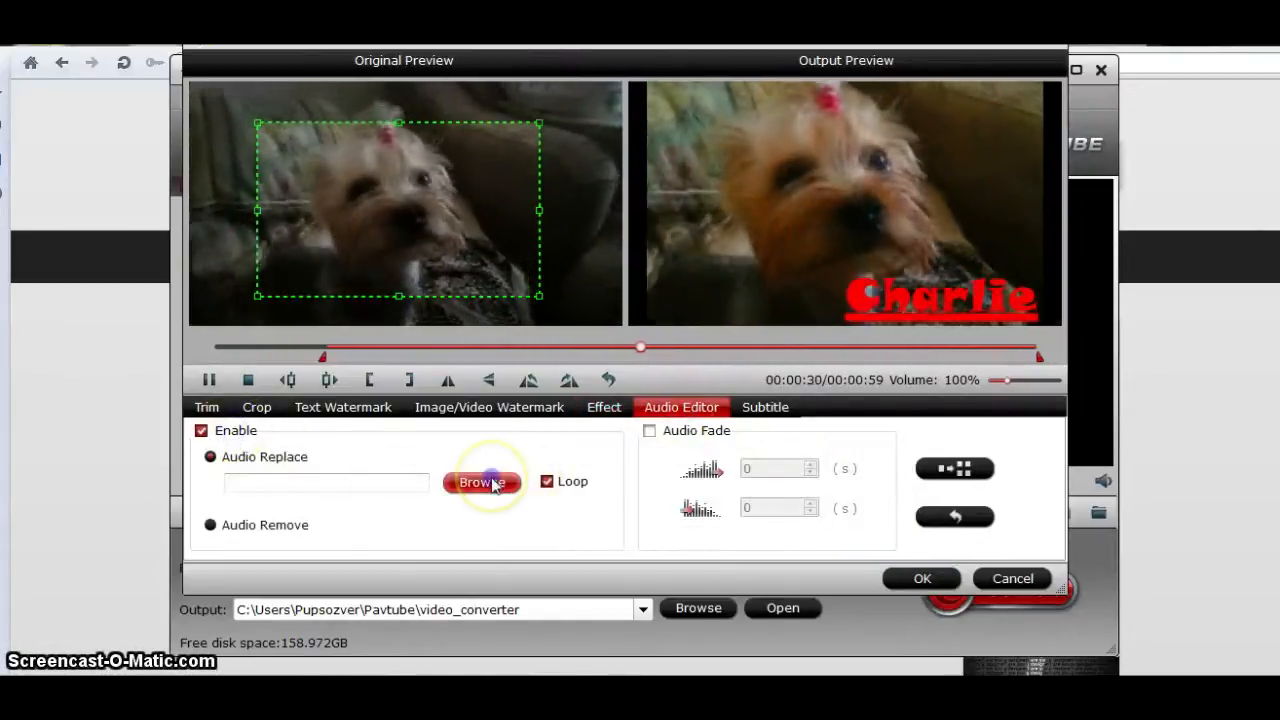
# - Set Desktop's Hafanana.mp3 as the replacement audio and confirm the editor with OK
pyautogui.click(482, 482)
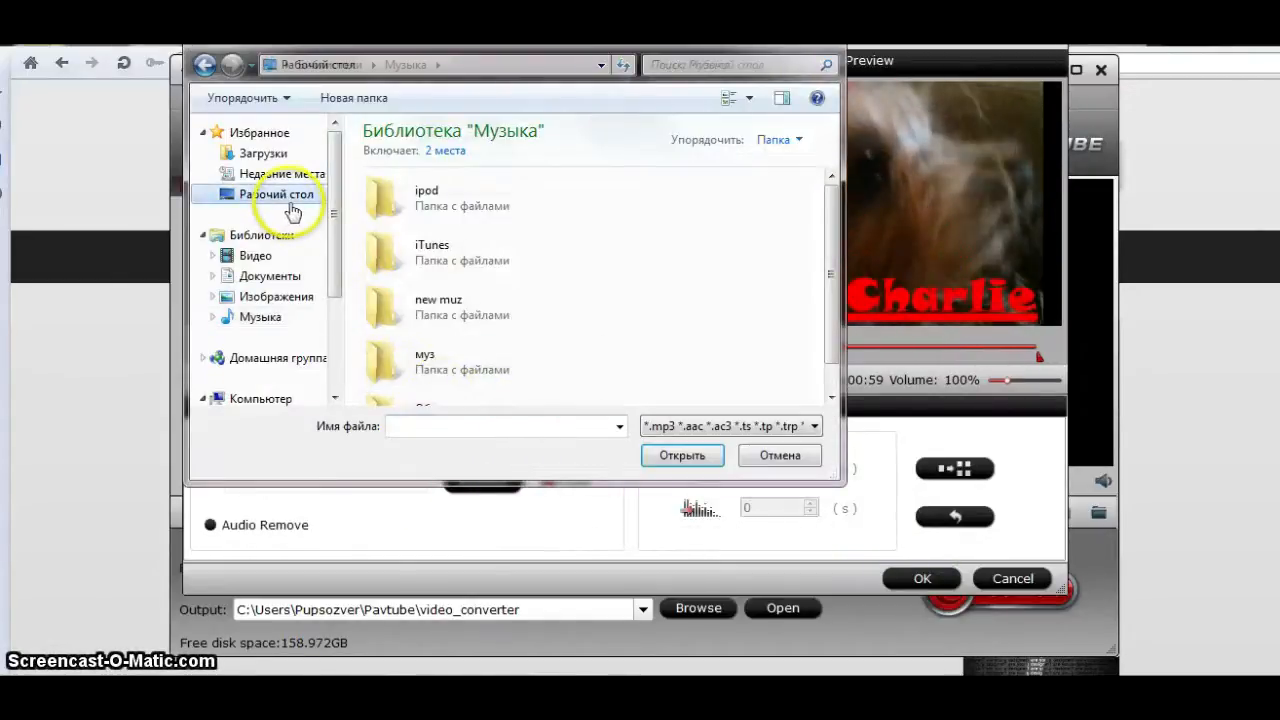
pyautogui.write('Ha')
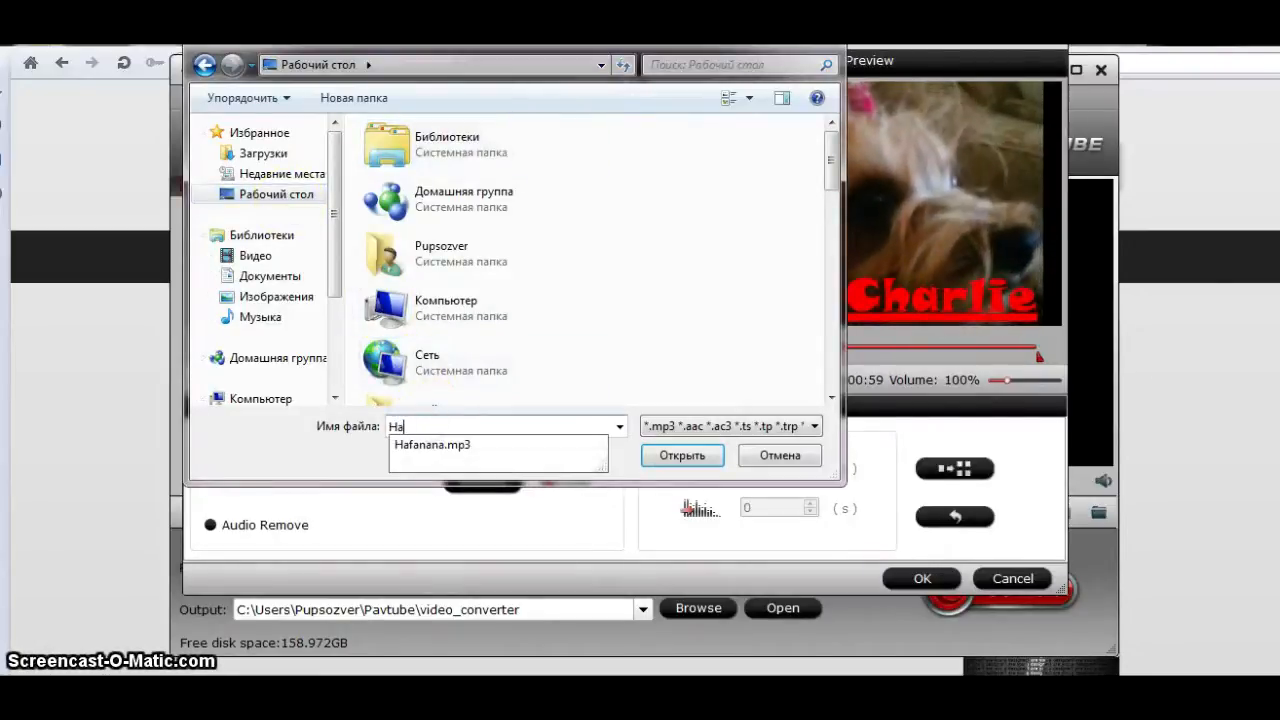
pyautogui.click(682, 455)
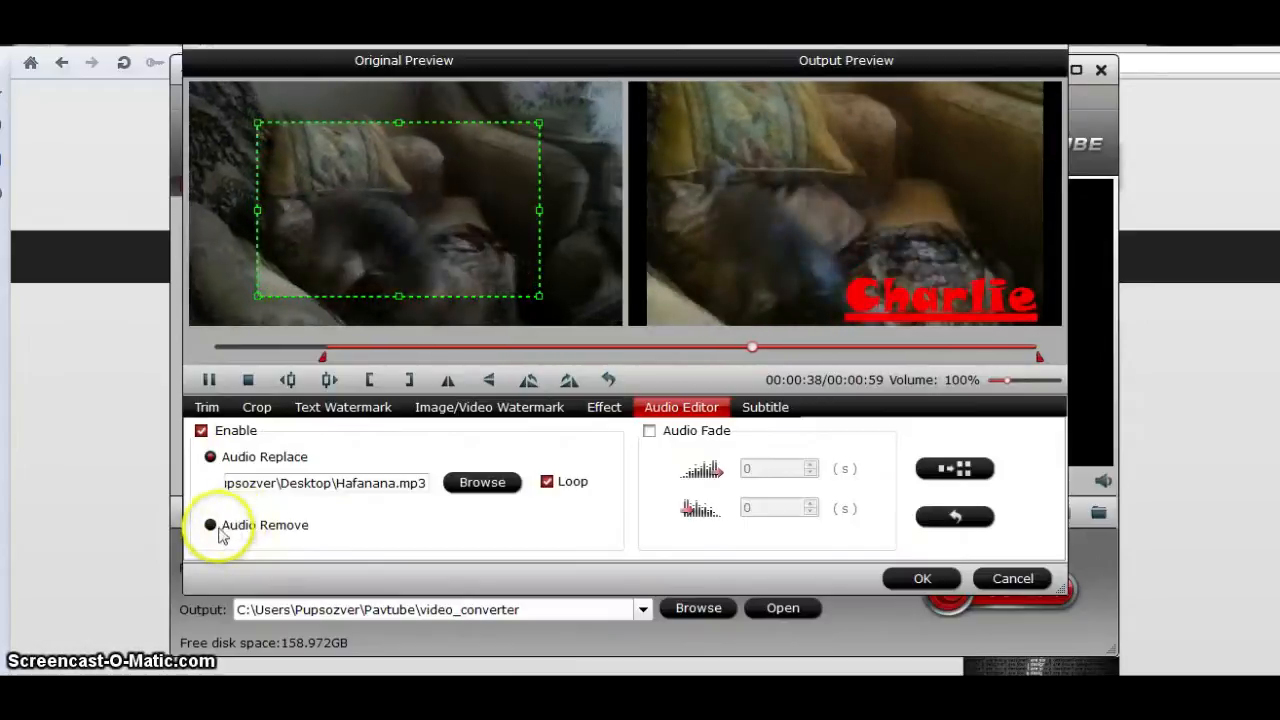
pyautogui.click(921, 578)
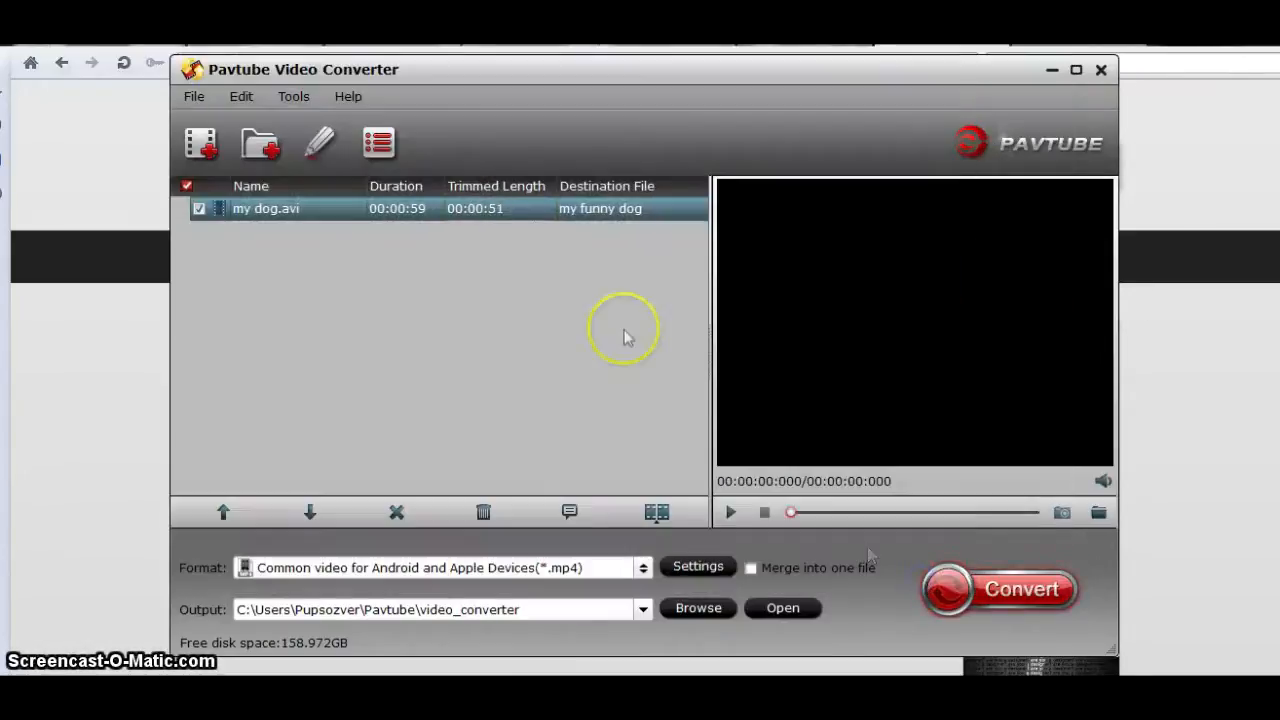
pyautogui.moveTo(575, 573)
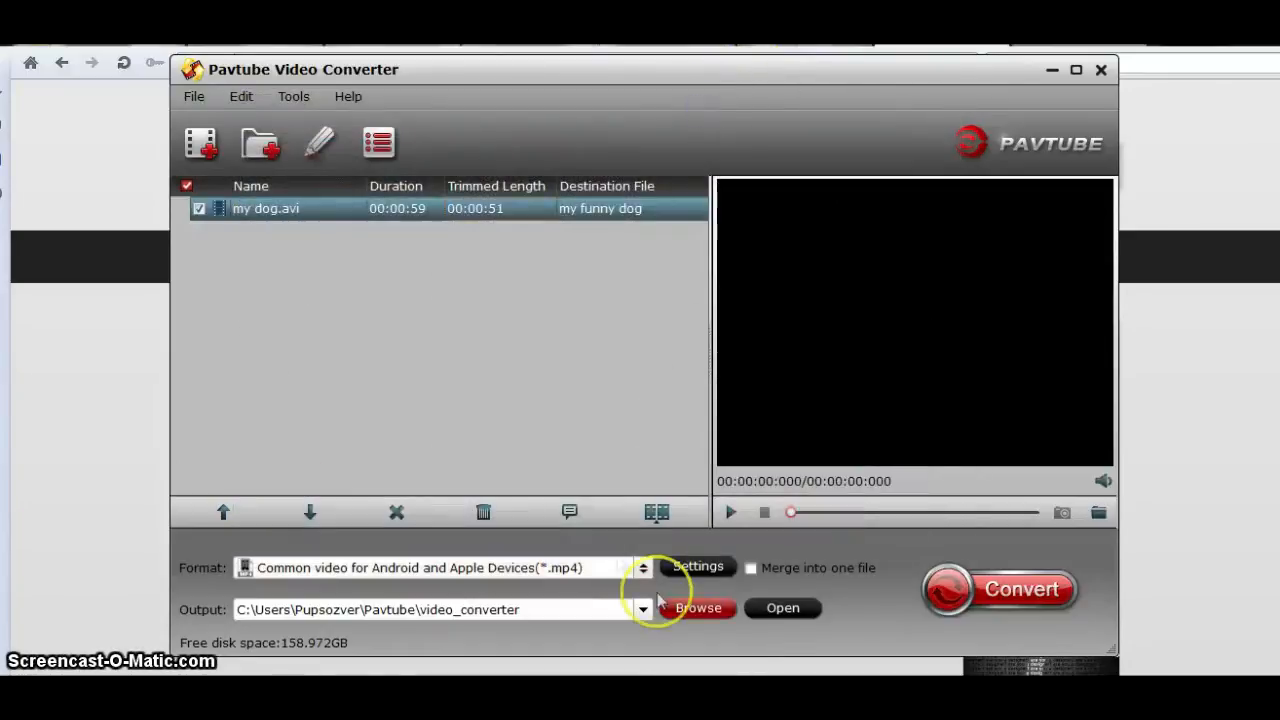
# - Start converting to my funny dog.mp4 and dismiss the trial version notice
pyautogui.click(1020, 588)
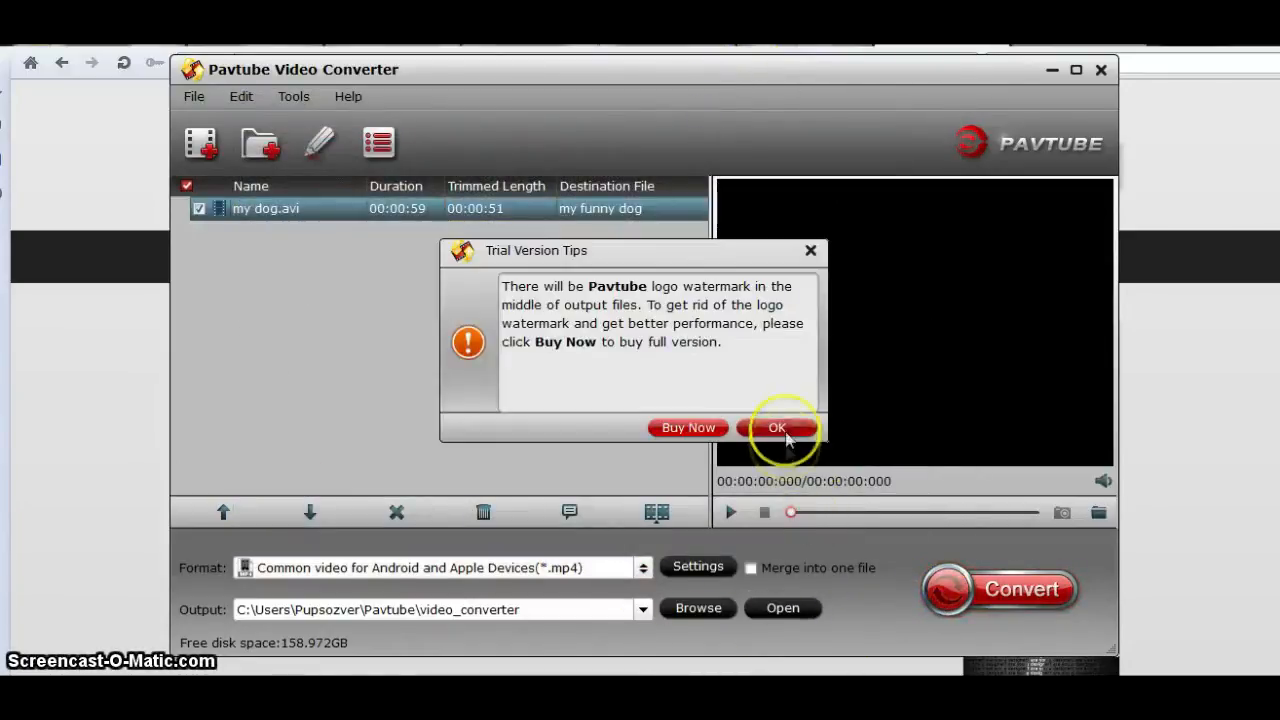
pyautogui.click(778, 427)
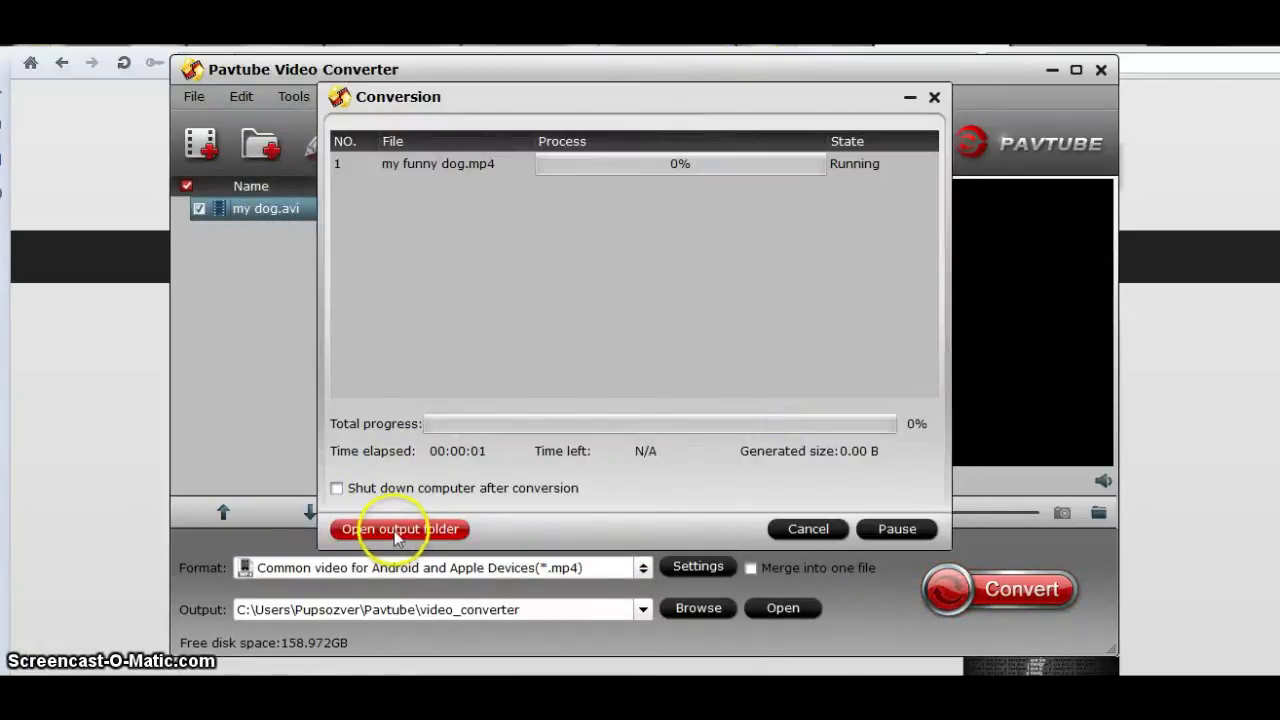
pyautogui.moveTo(399, 529)
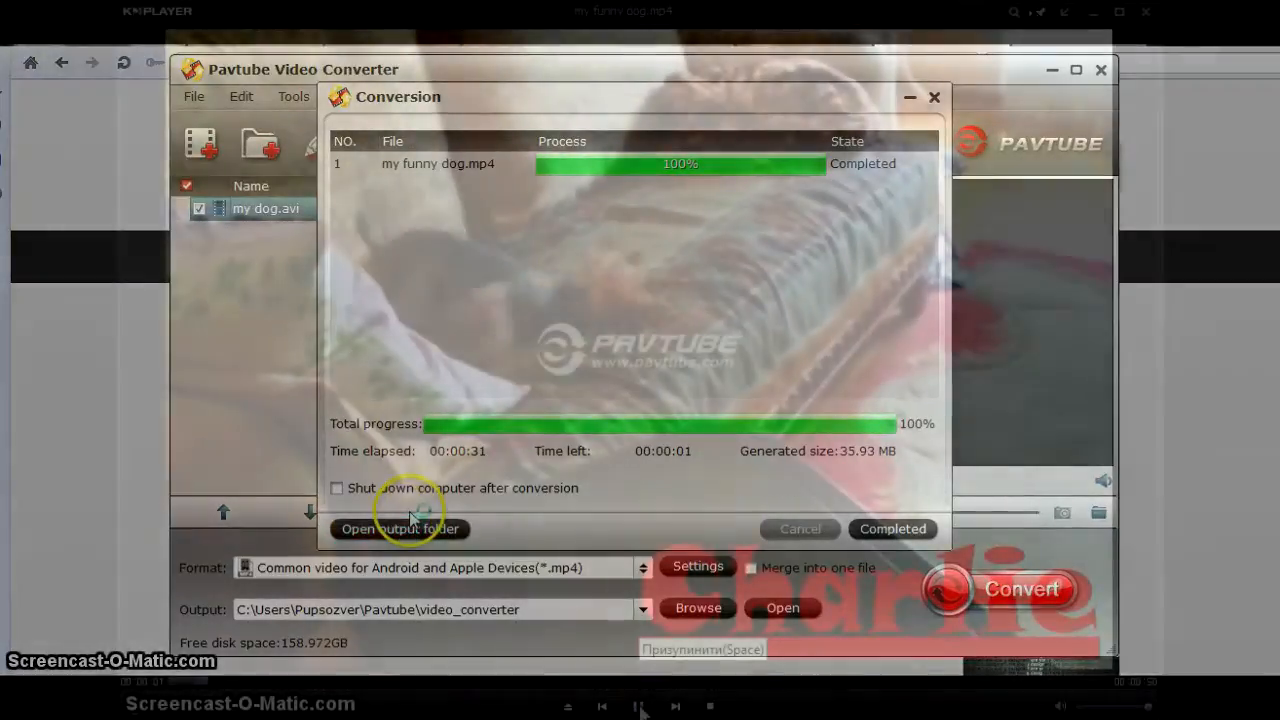
# - Play, pause and resume my funny dog.mp4 in KMPlayer to review the output
pyautogui.click(400, 528)
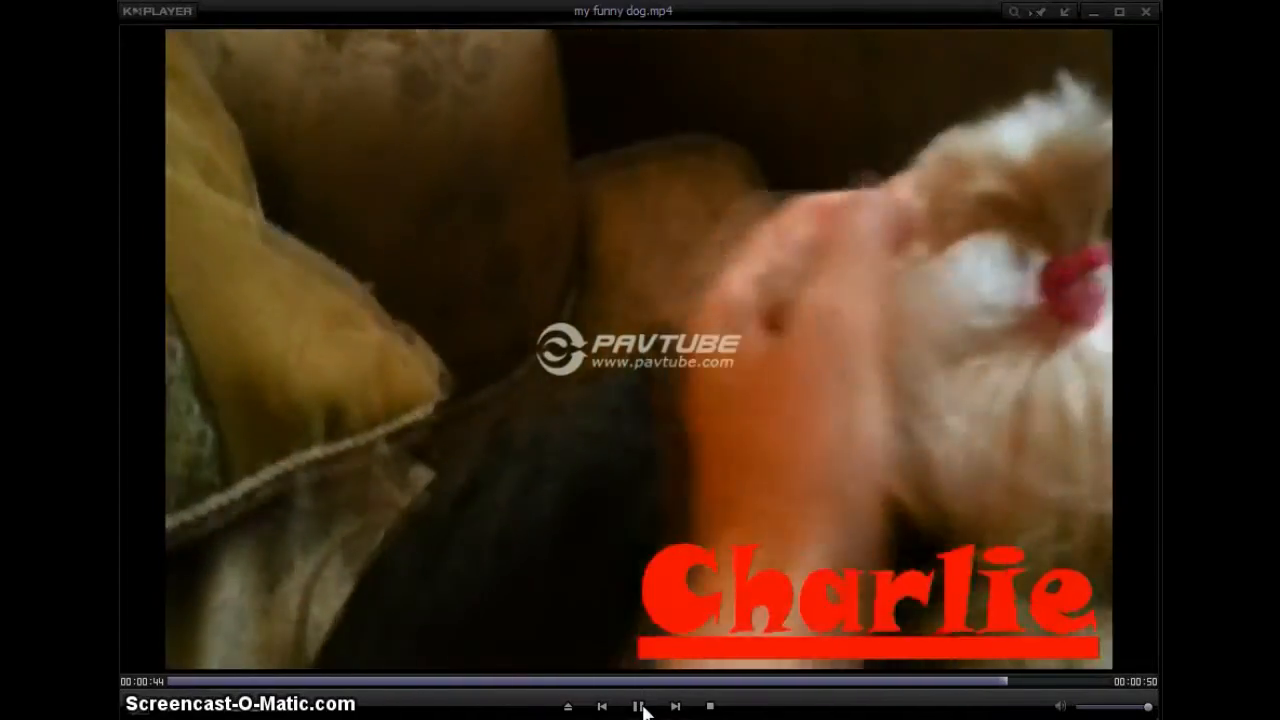
pyautogui.click(638, 707)
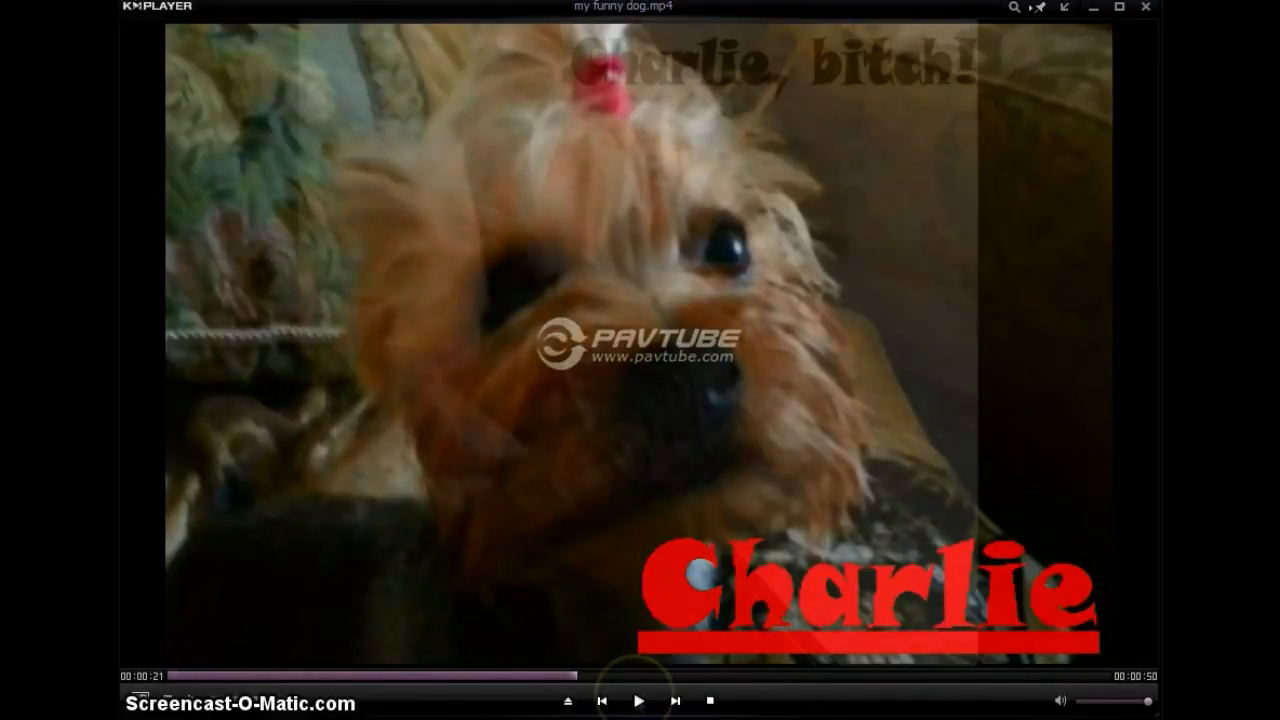
pyautogui.click(646, 700)
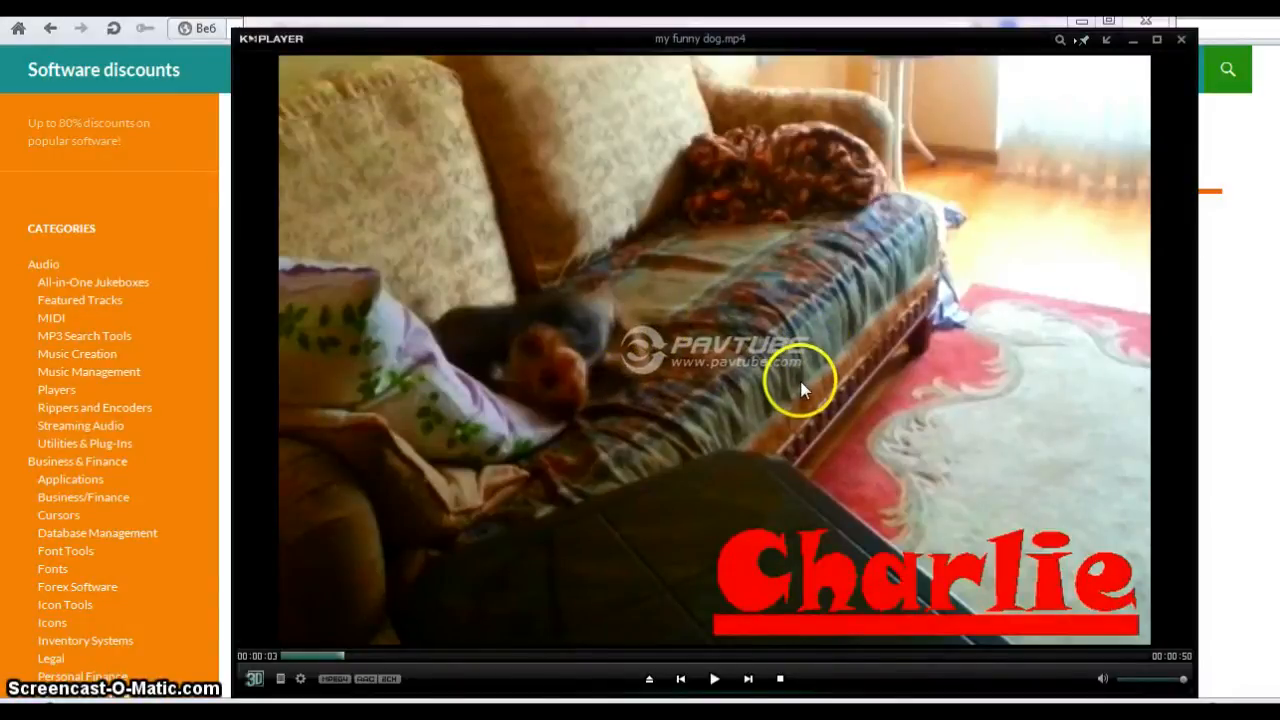
pyautogui.moveTo(1180, 45)
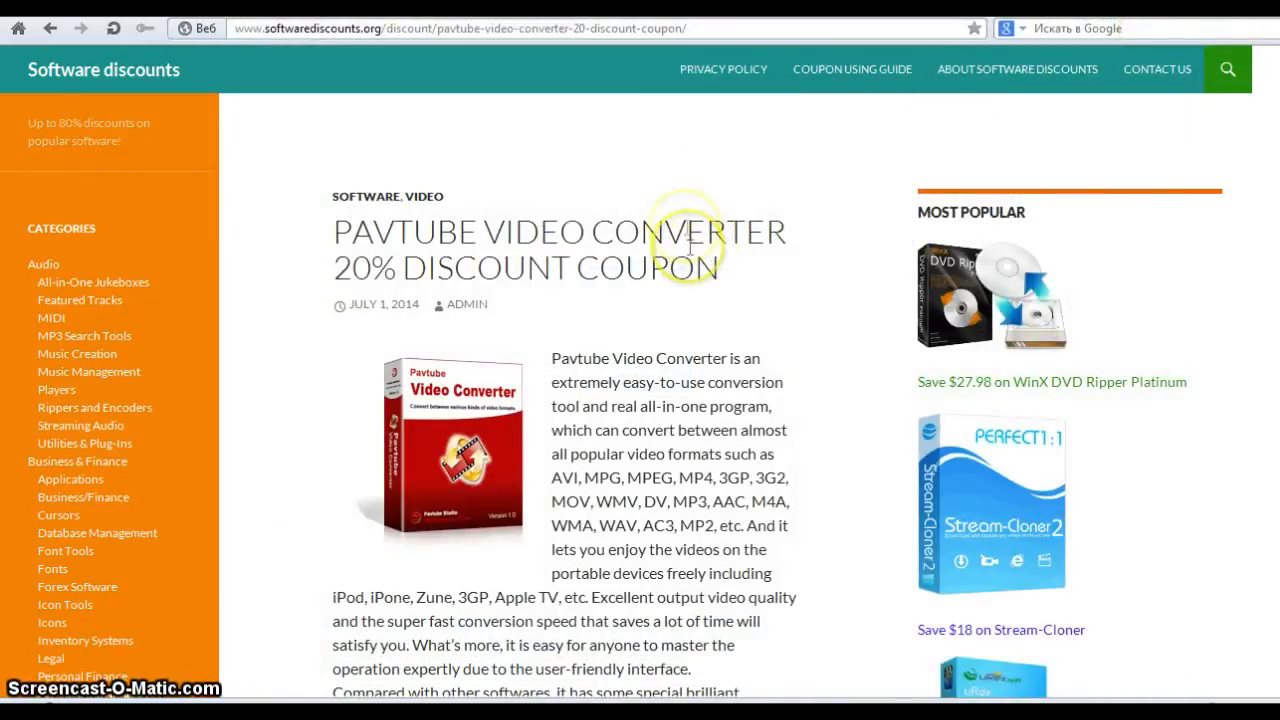
pyautogui.moveTo(155, 55)
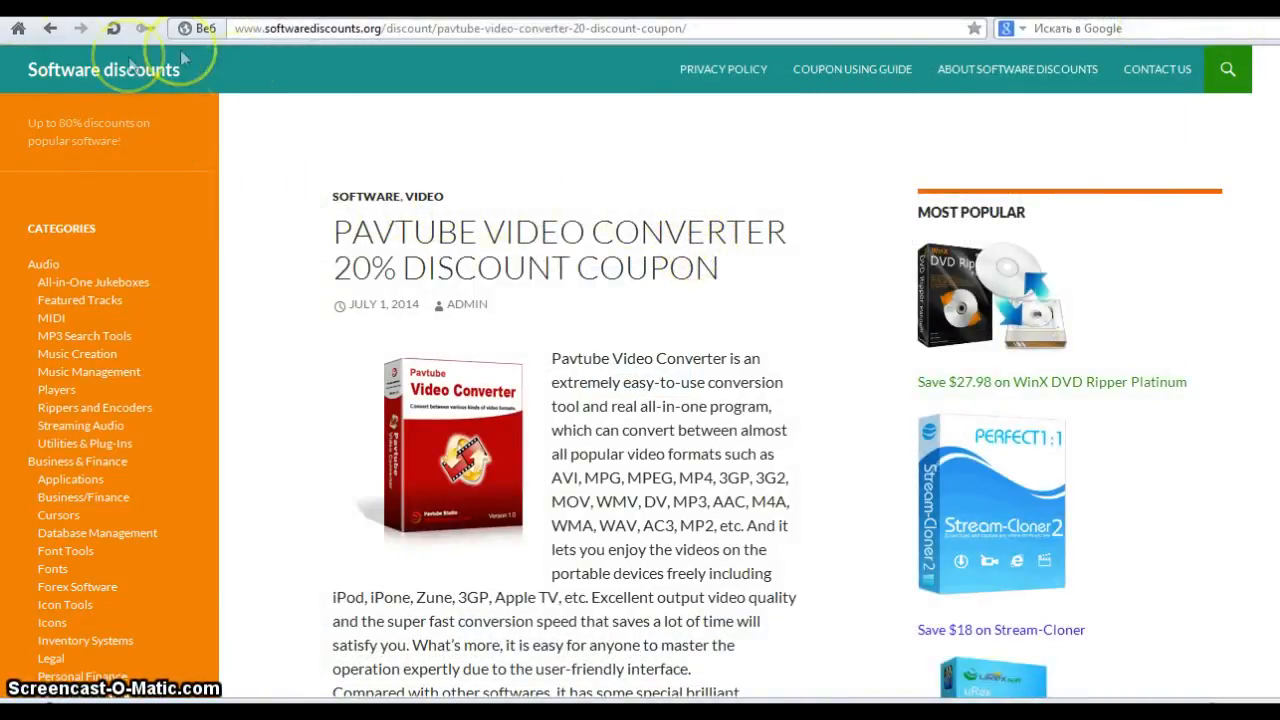